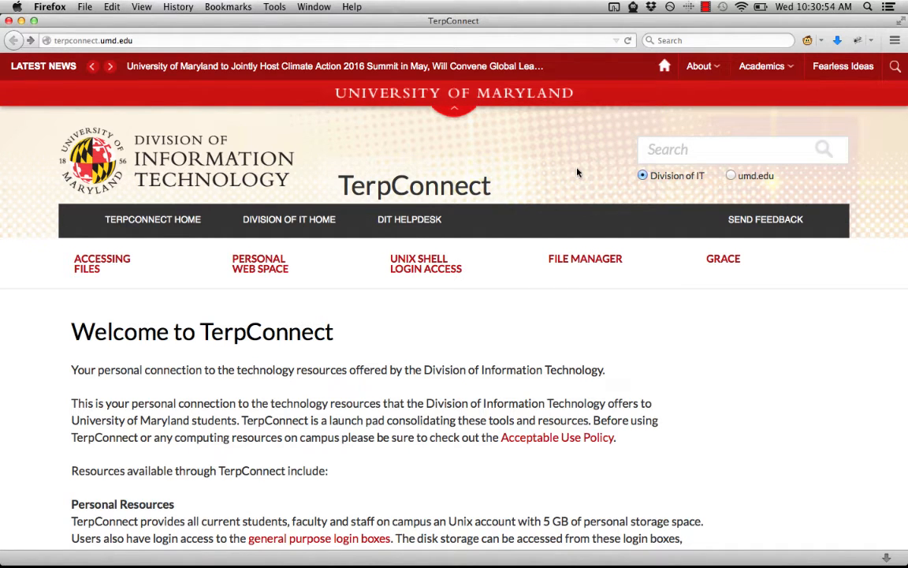
mouse_move(423, 127)
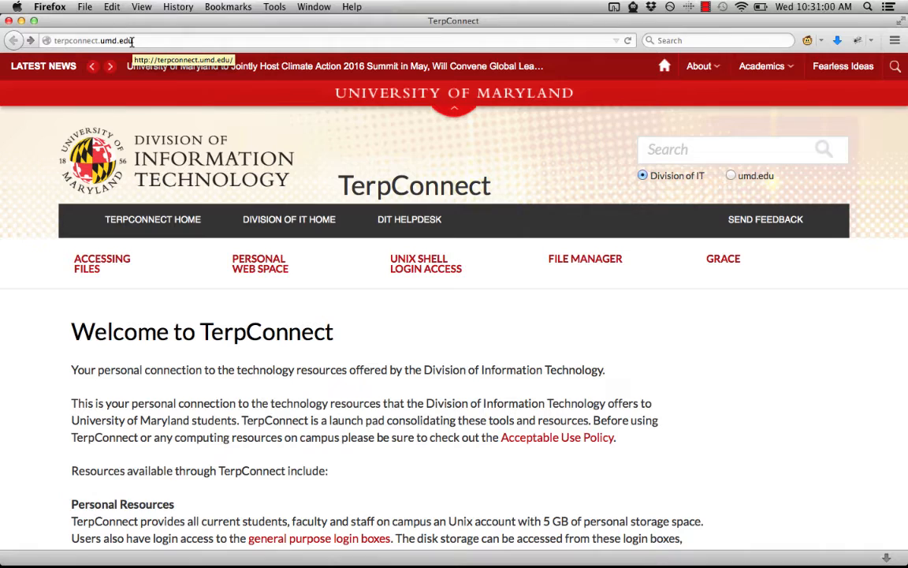
mouse_move(463, 156)
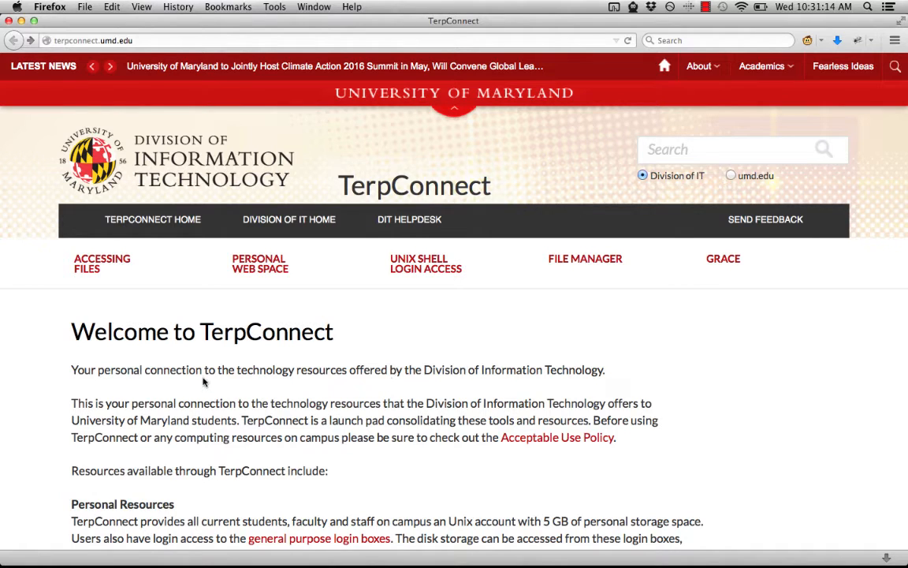
mouse_move(249, 319)
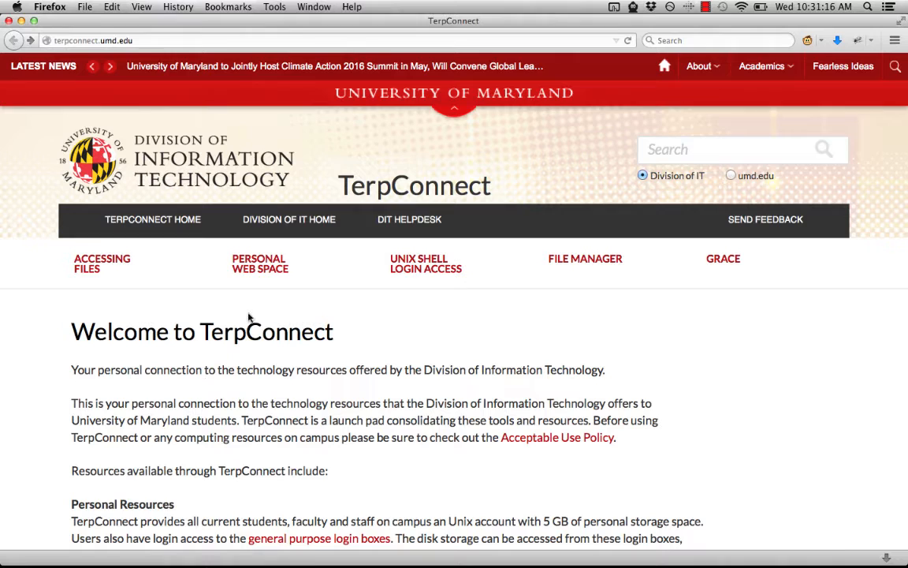
Follow the PERSONAL WEB SPACE link on the TerpConnect home page.
left_click(260, 261)
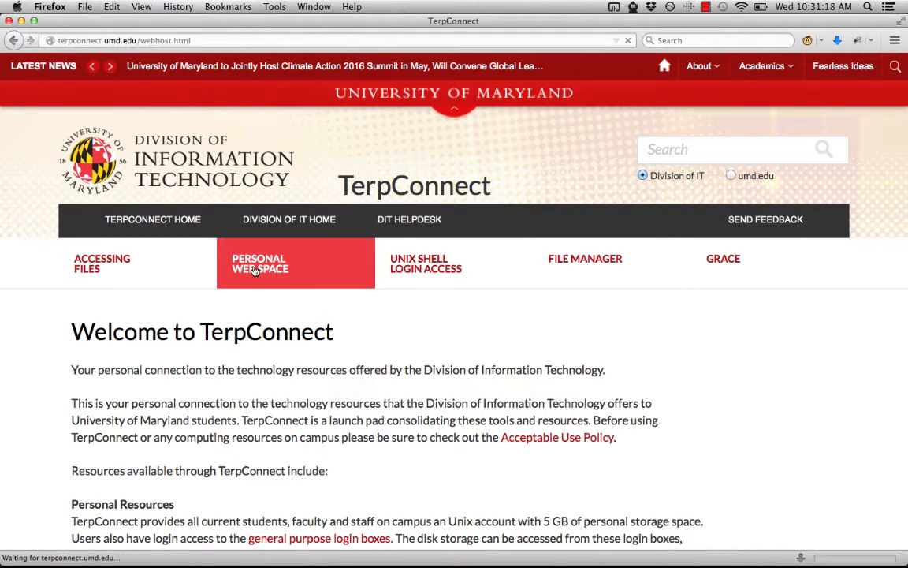
Load the Personal Web Space page and highlight USERNAME in the example site address.
left_click(259, 264)
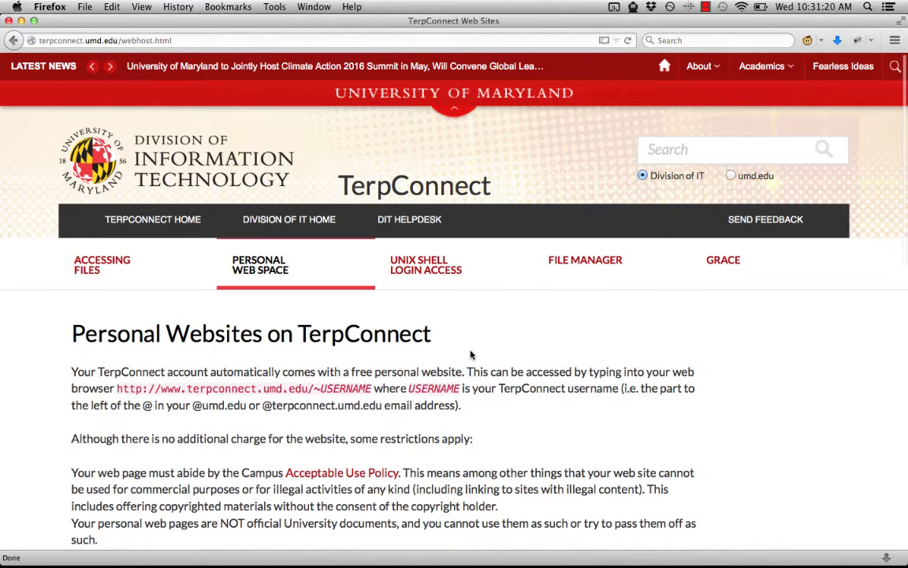
scroll("down", 3)
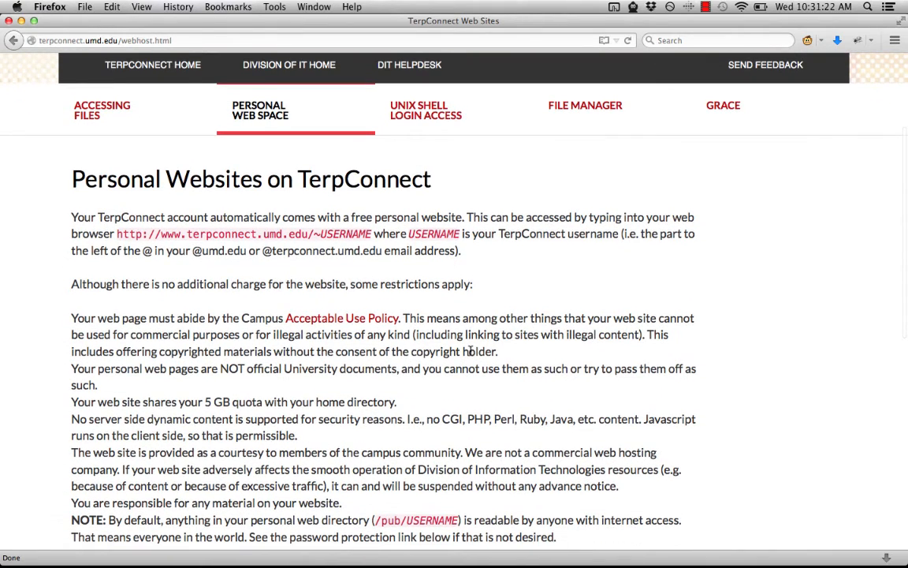
double_click(131, 233)
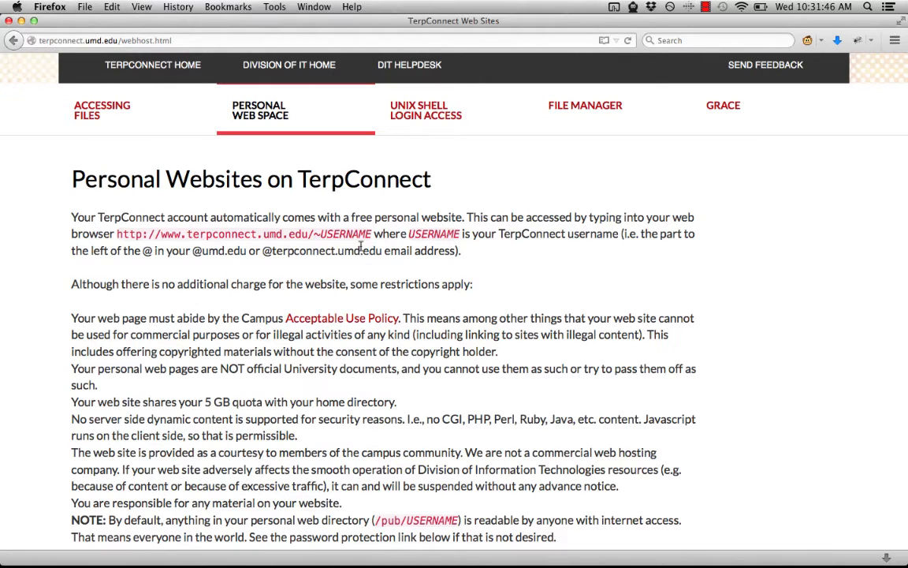
double_click(345, 233)
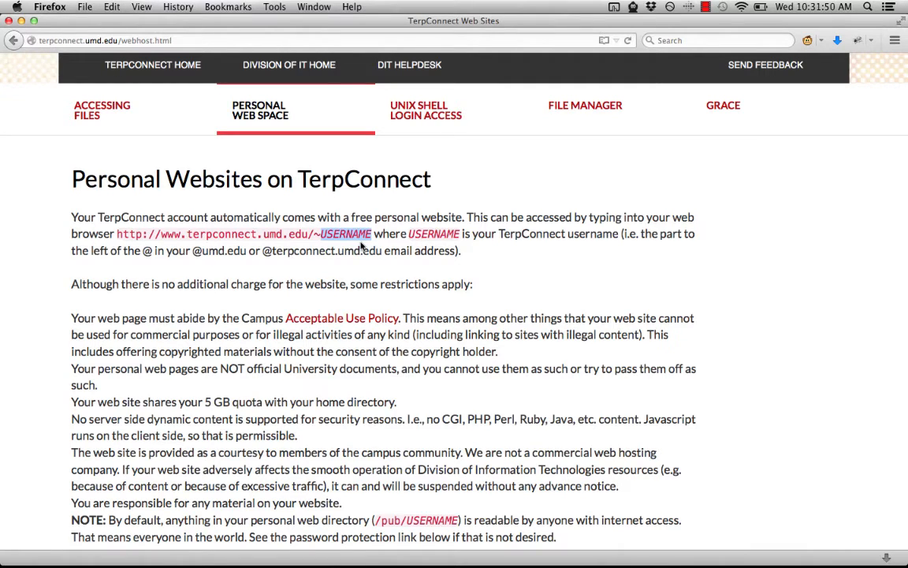
mouse_move(224, 281)
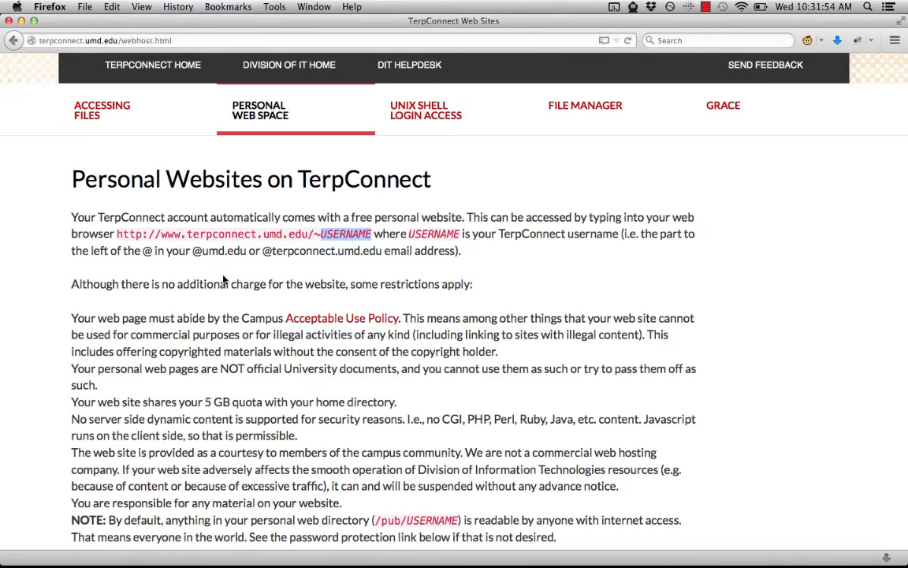
mouse_move(424, 256)
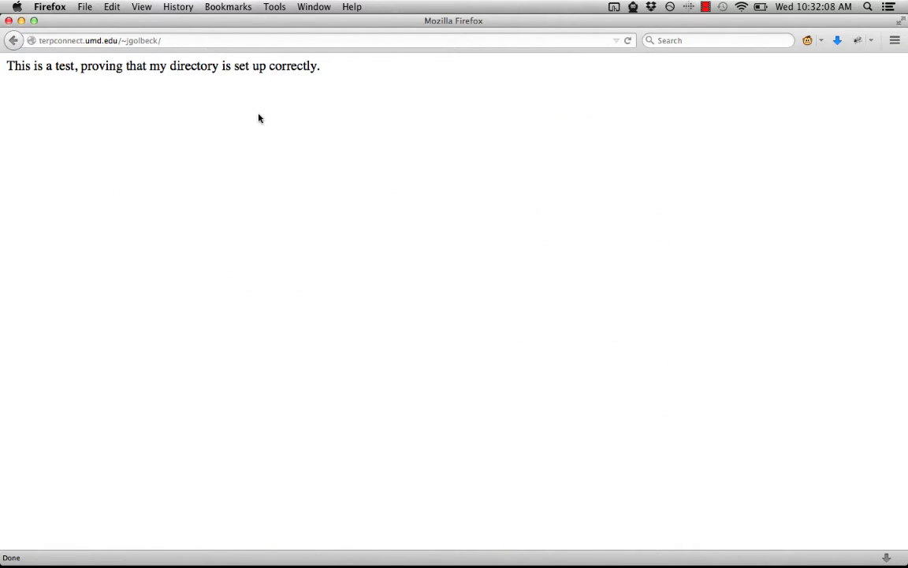
mouse_move(234, 145)
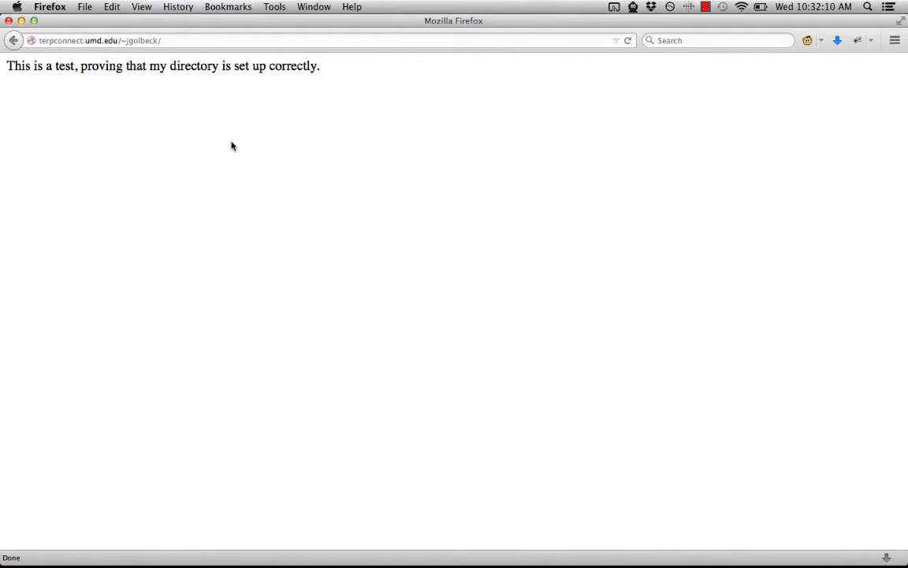
mouse_move(177, 112)
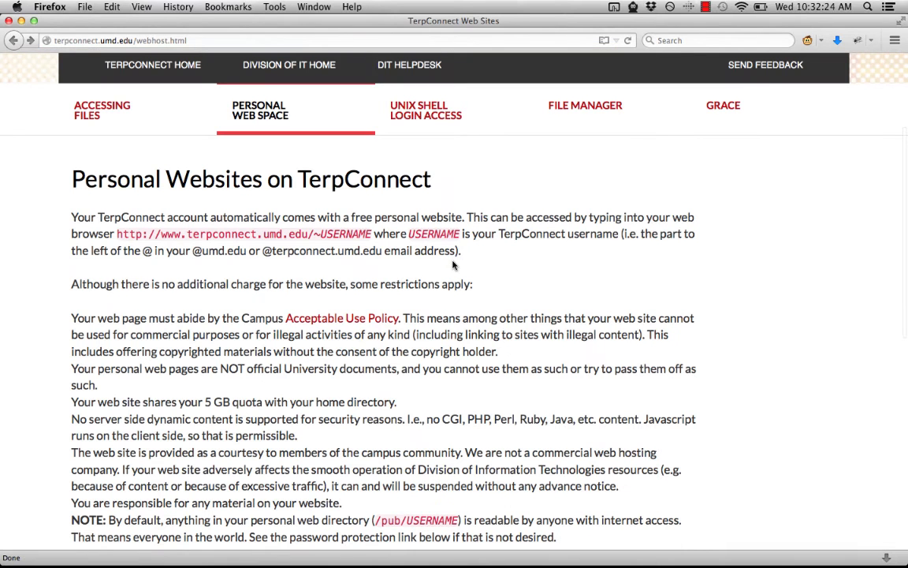
mouse_move(514, 330)
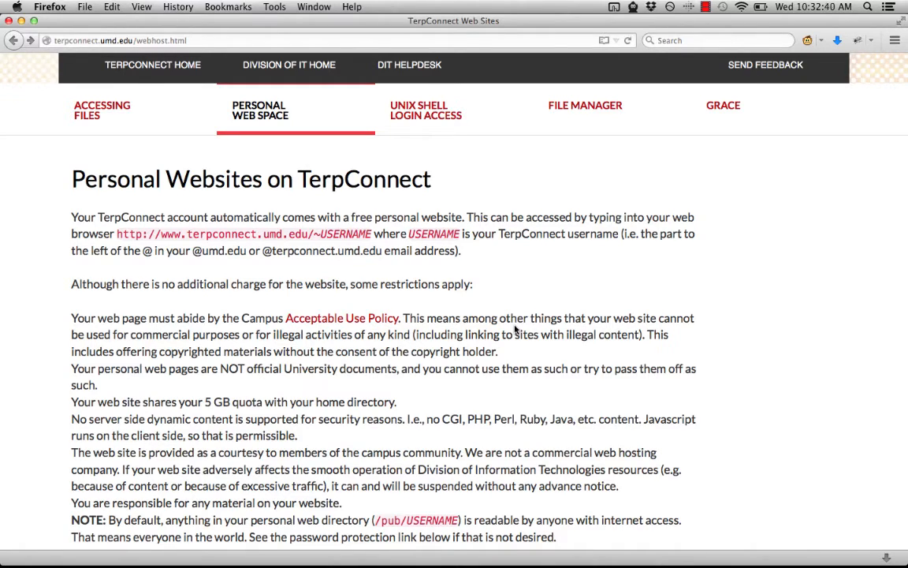
mouse_move(753, 145)
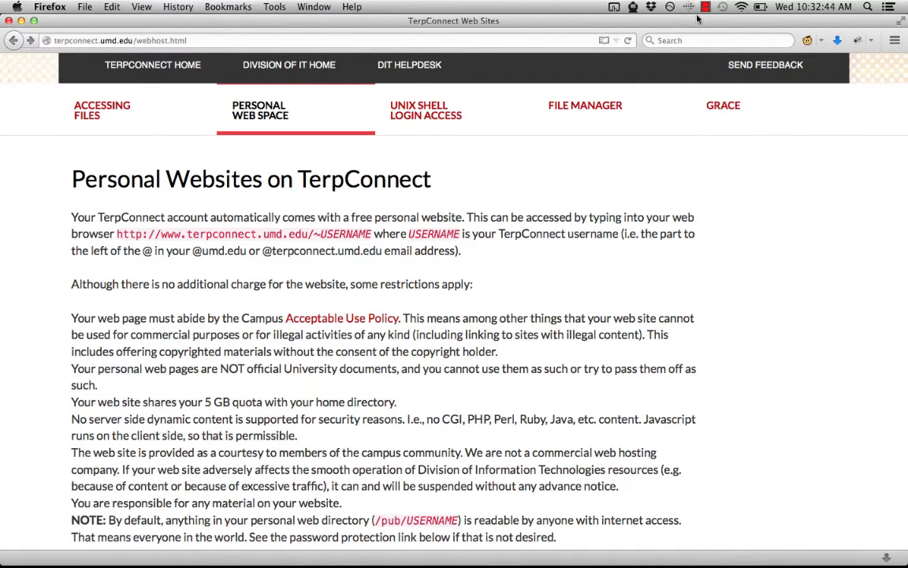
Search Google for 'filezilla' and go to the 'FileZilla - The free FTP solution' result.
type("file")
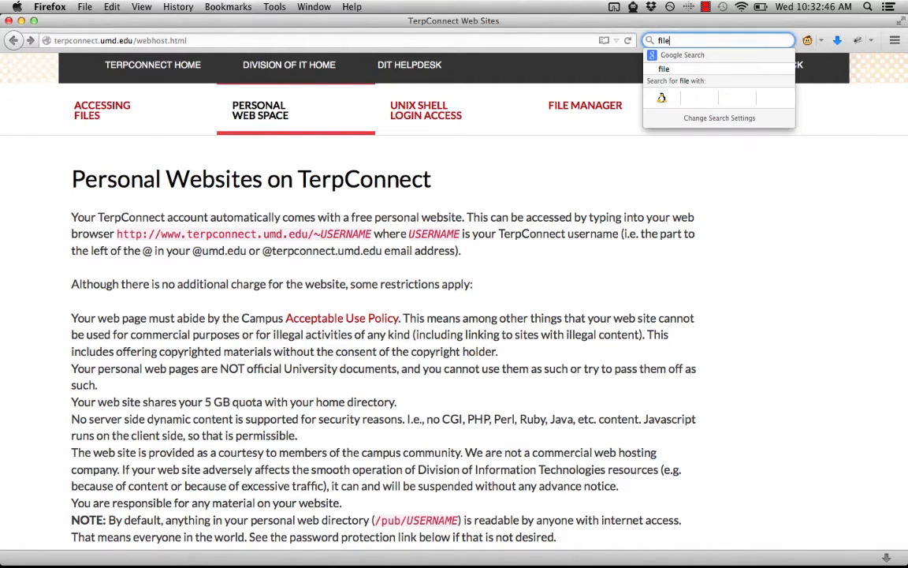
type("filezilla")
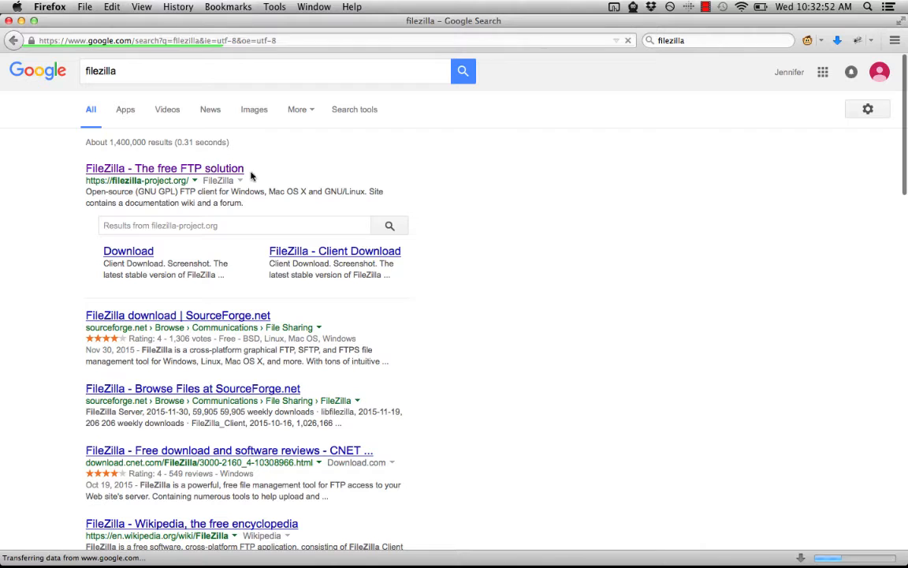
left_click(163, 167)
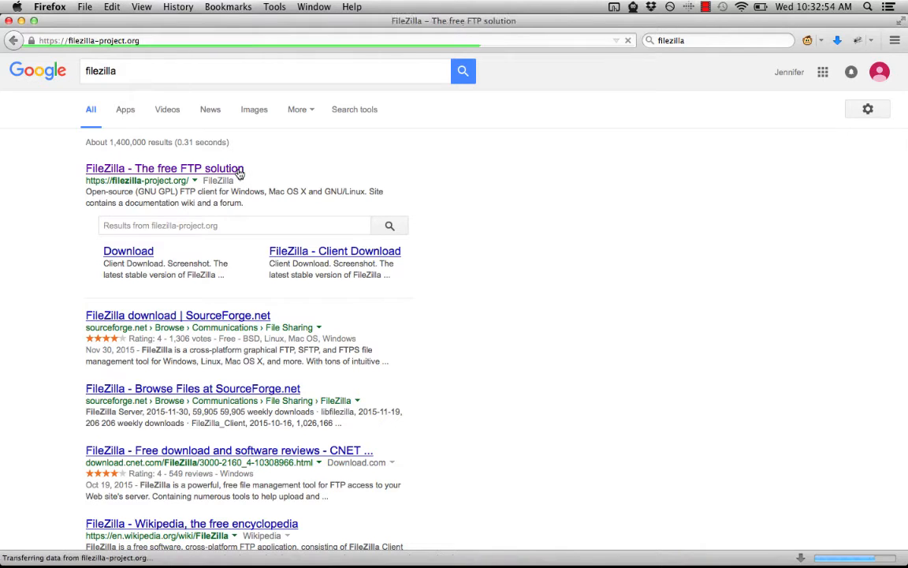
left_click(164, 167)
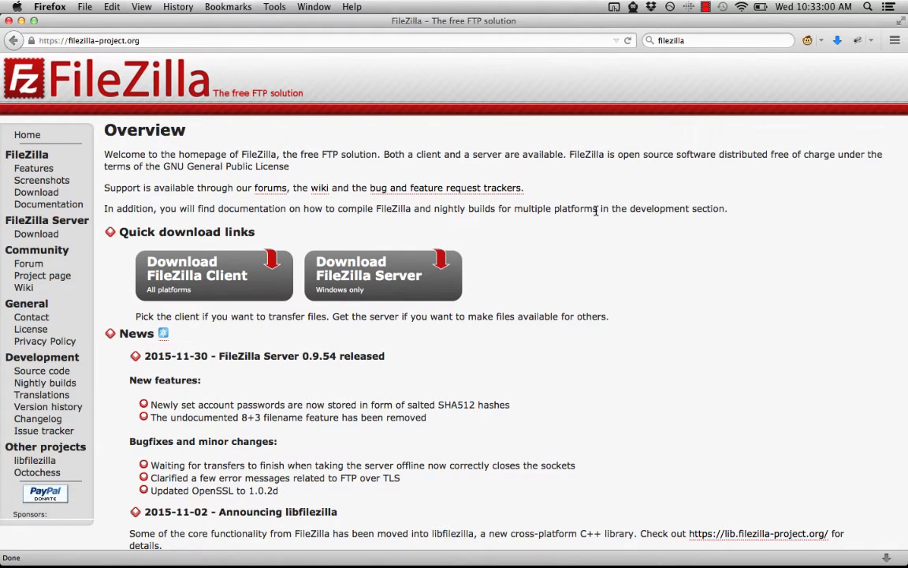
mouse_move(590, 380)
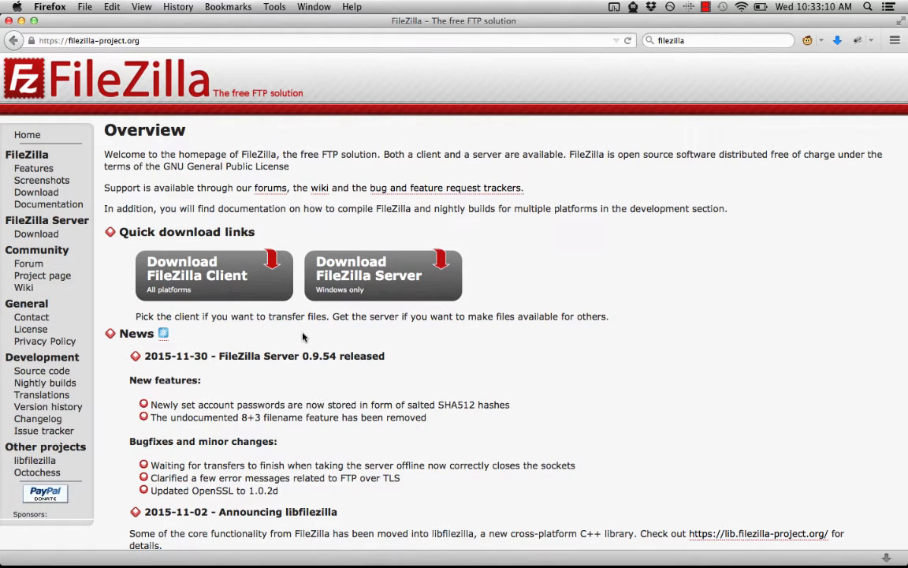
mouse_move(504, 371)
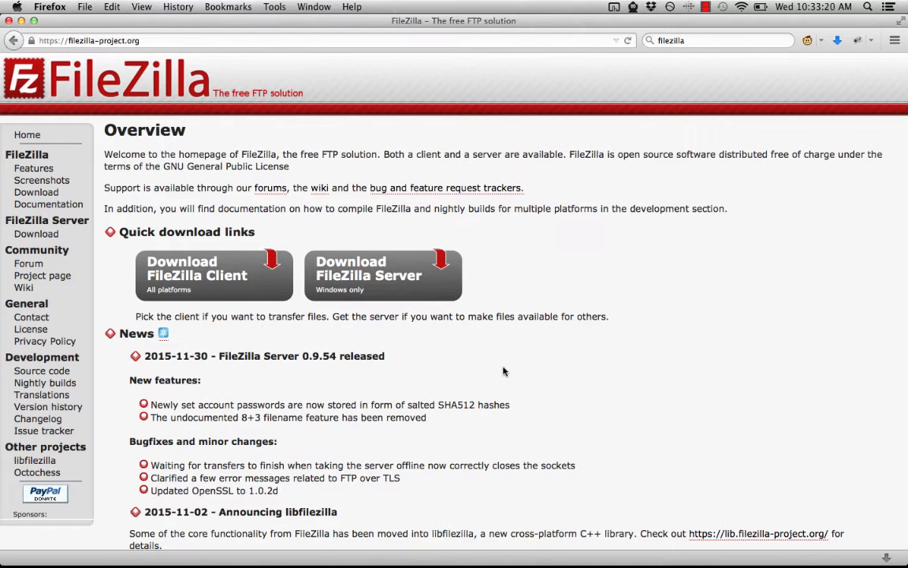
mouse_move(357, 366)
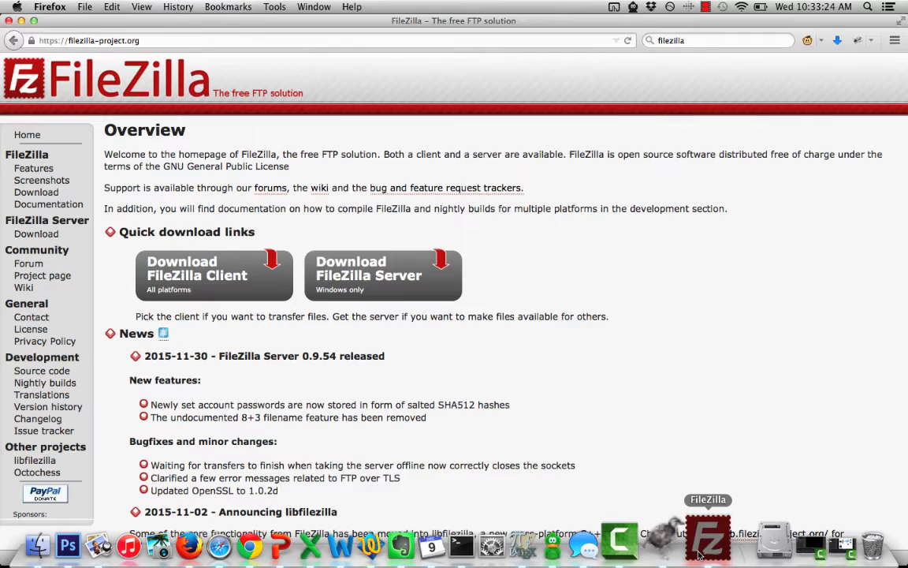
Launch FileZilla and fill Quickconnect with terpconnect.umd.edu, username jgolbec, password and port 22.
left_click(707, 543)
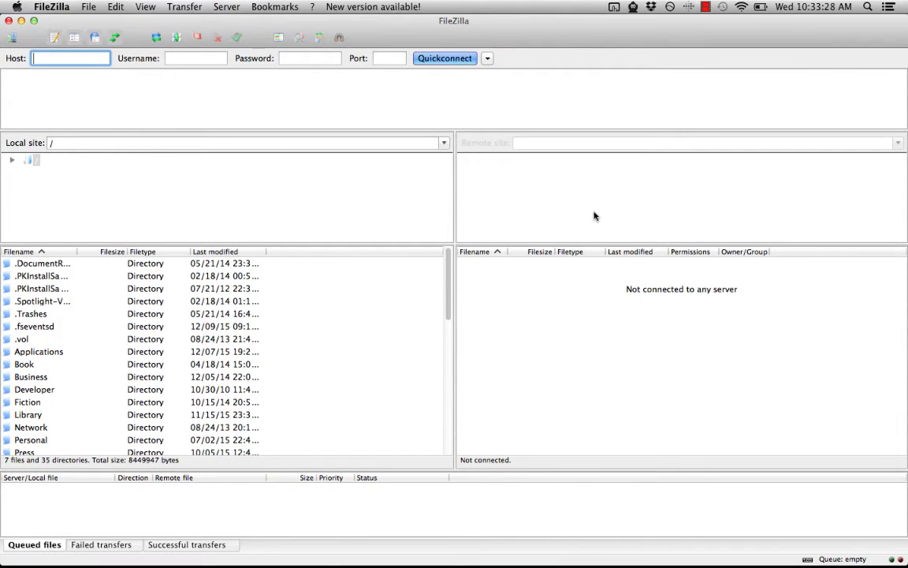
mouse_move(583, 215)
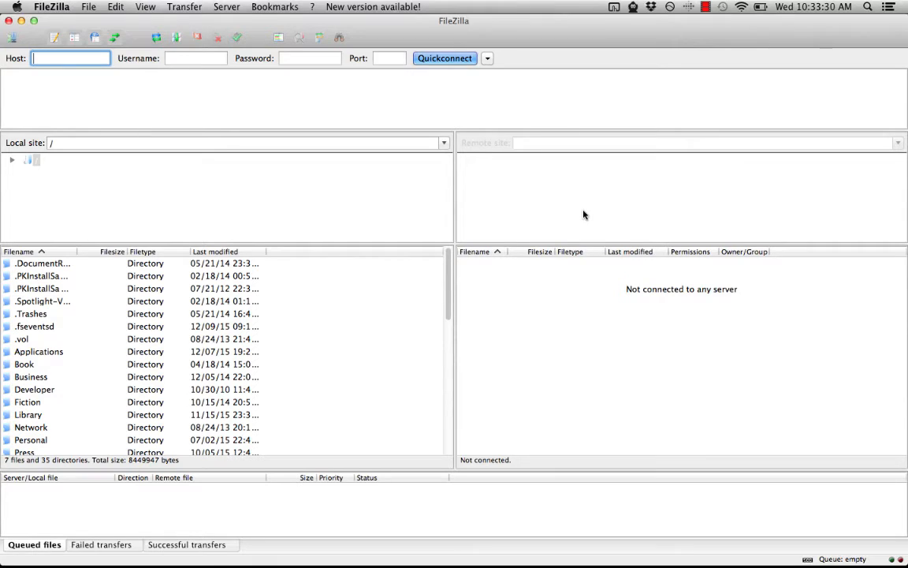
mouse_move(555, 218)
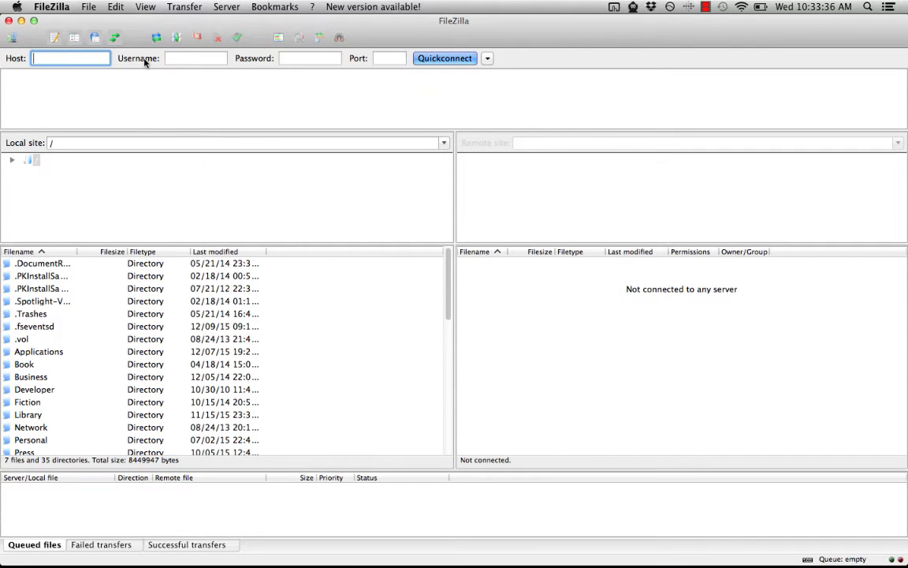
type("terpconnect.umd.e")
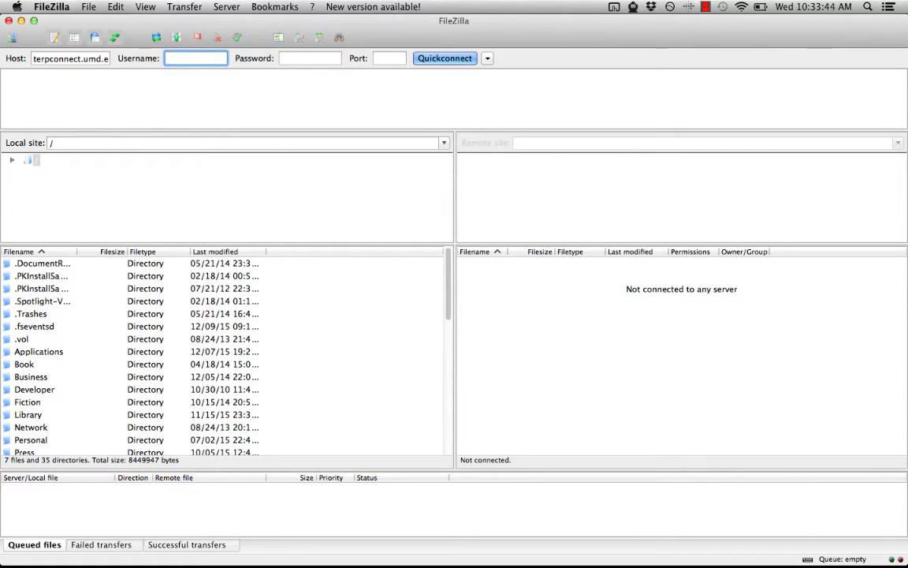
type("jgolbec")
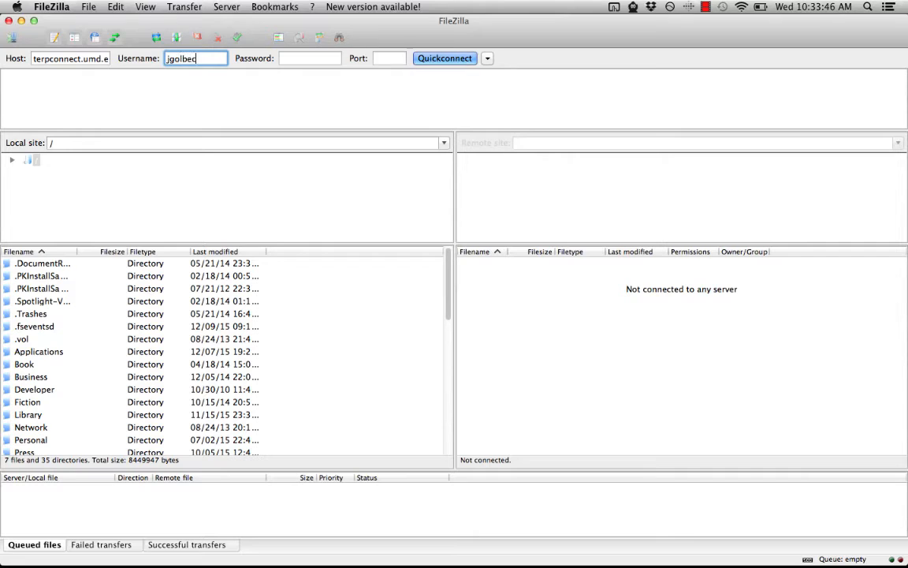
left_click(309, 56)
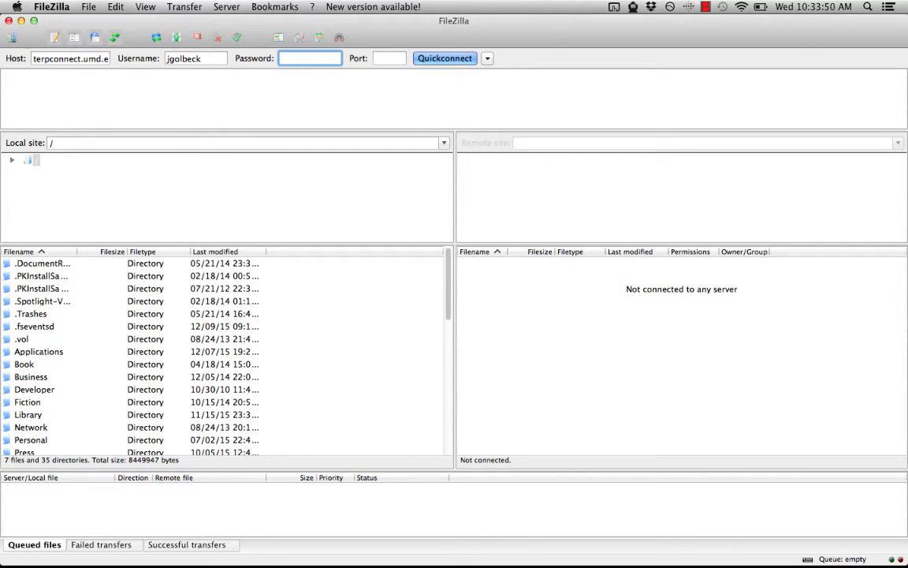
type("••")
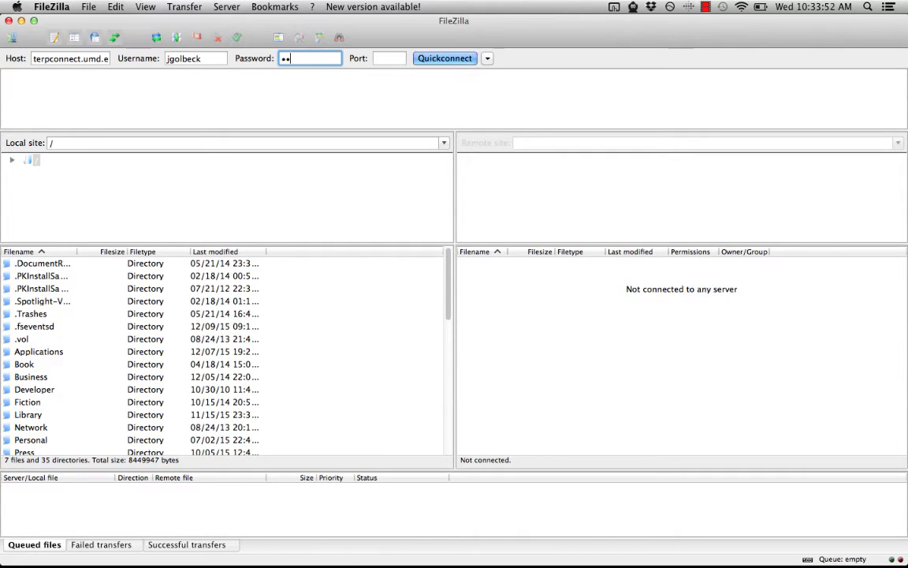
left_click(388, 57)
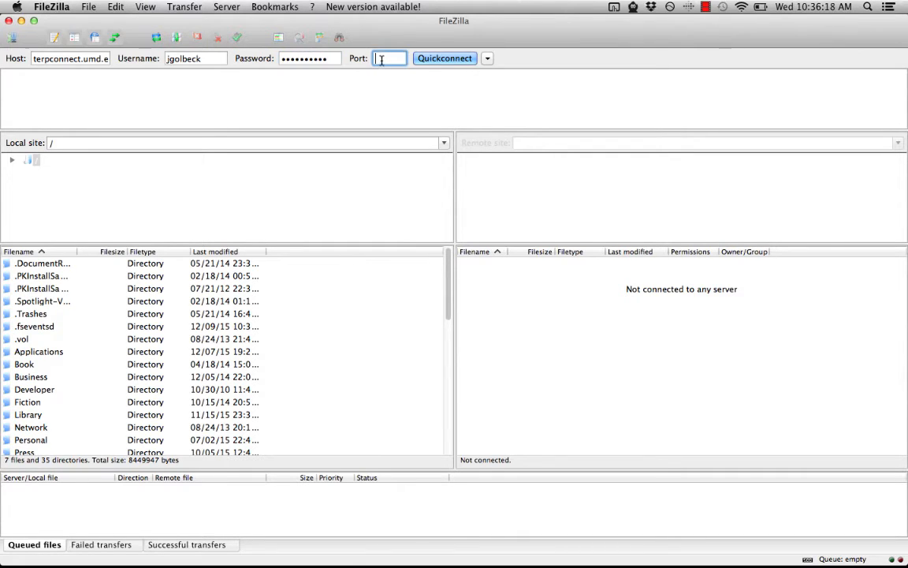
type("22")
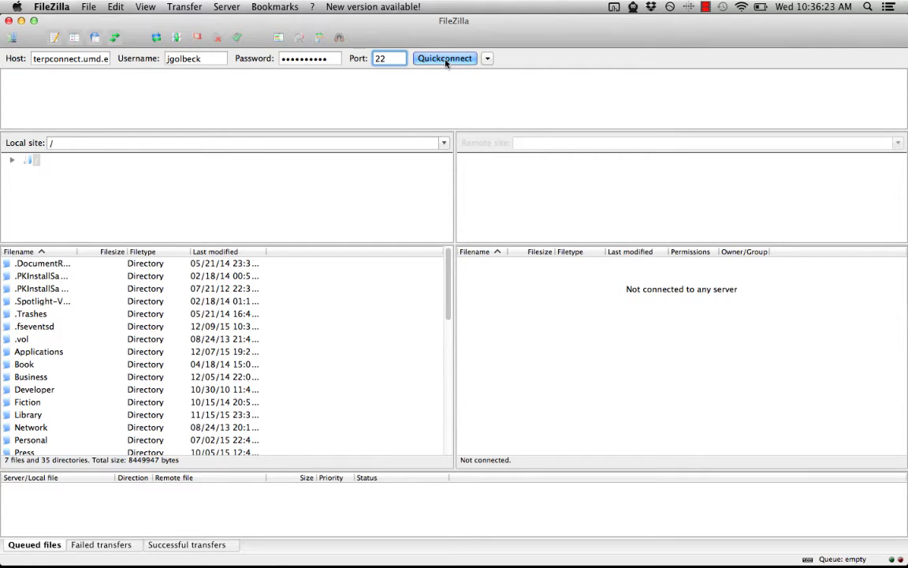
Quickconnect to TerpConnect and tick 'Always trust this host' for the unknown host key.
left_click(445, 56)
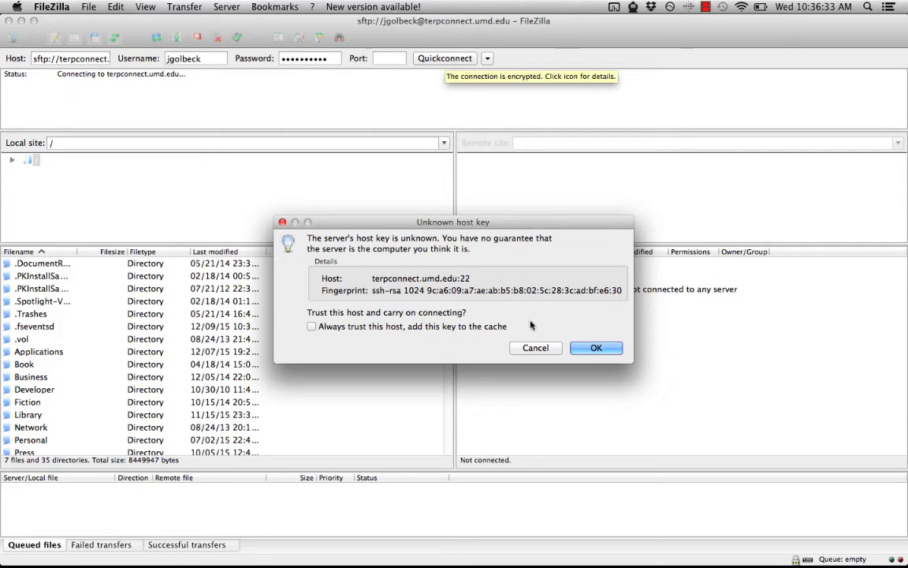
left_click(312, 324)
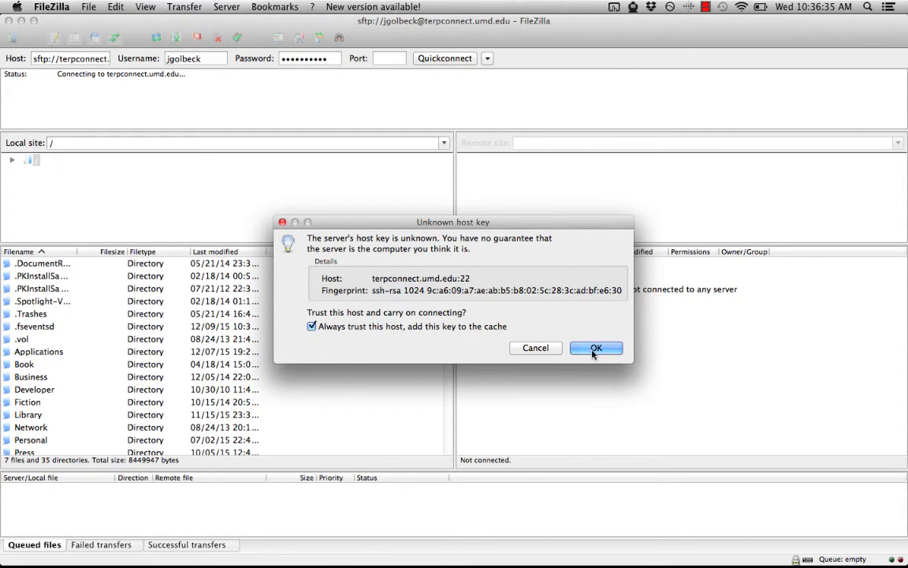
Accept the host key to finish connecting and show the jgolbeck account folder on the remote side.
left_click(596, 349)
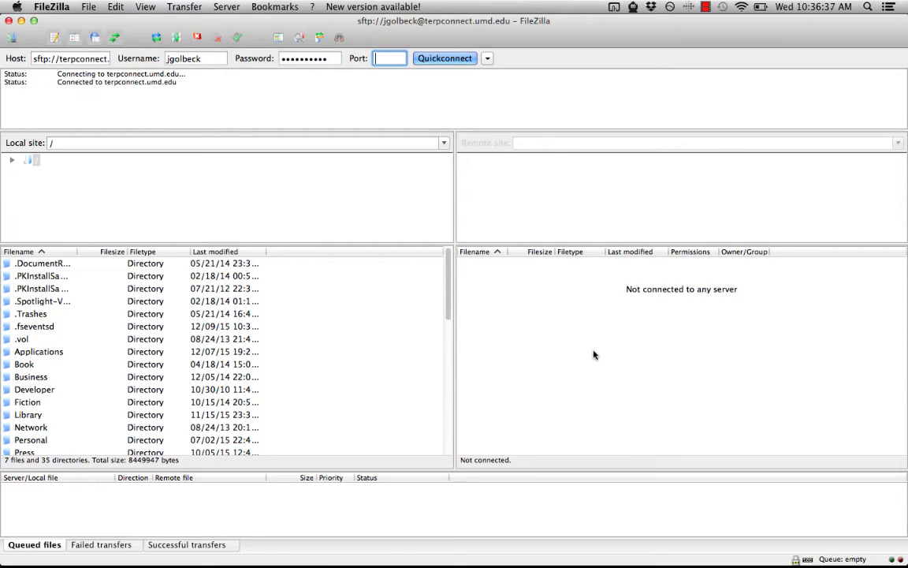
left_click(444, 57)
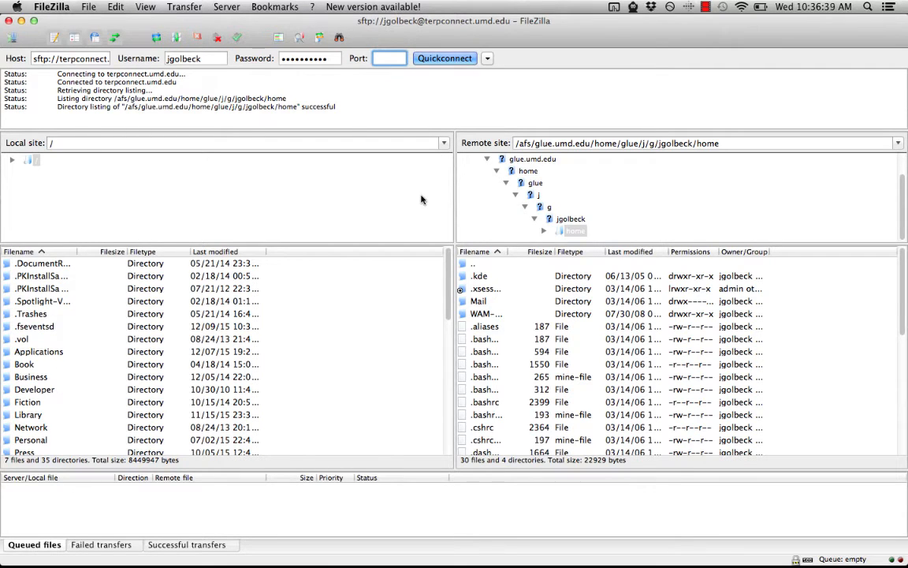
mouse_move(727, 303)
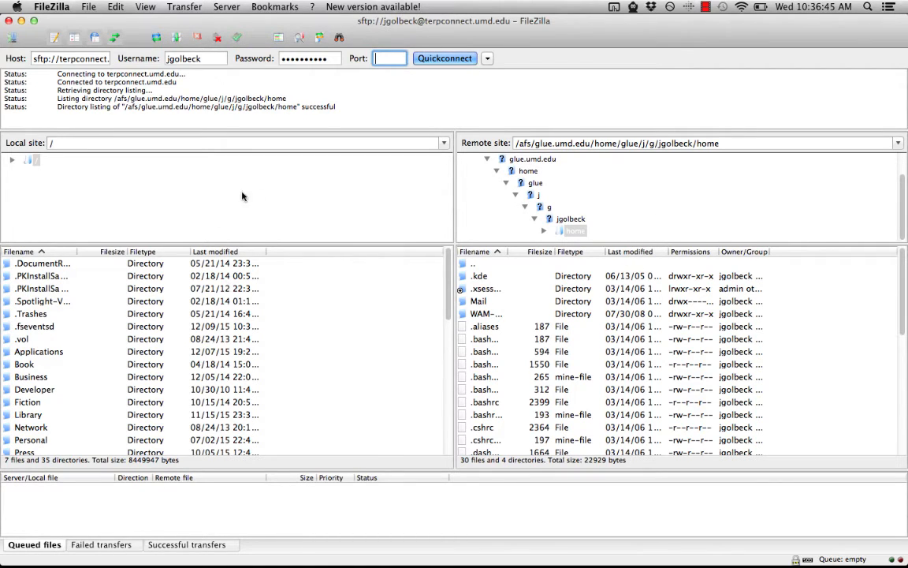
mouse_move(683, 229)
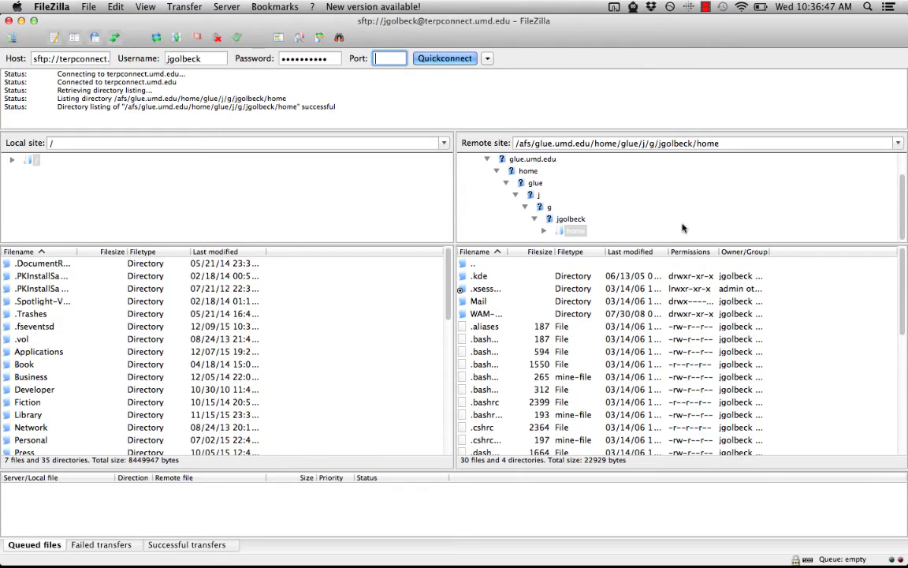
mouse_move(542, 198)
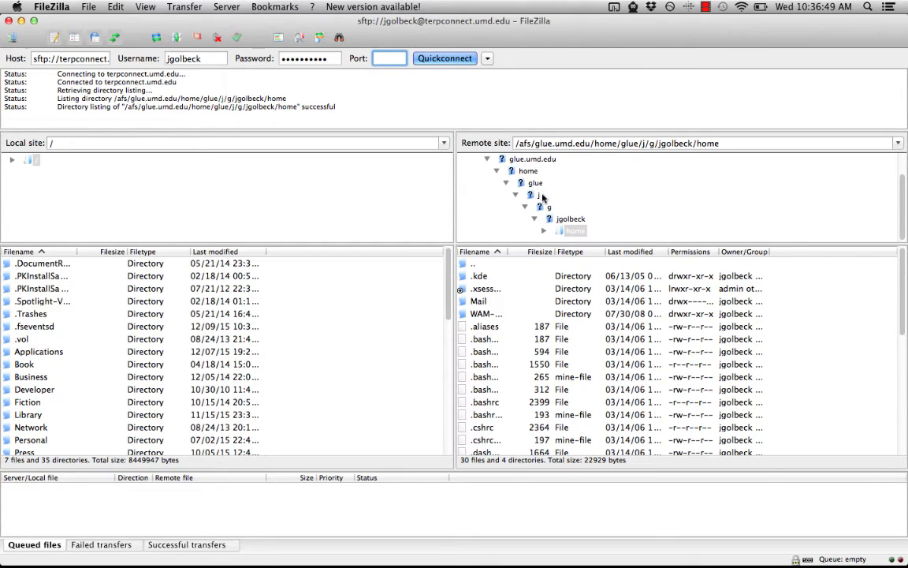
left_click(571, 218)
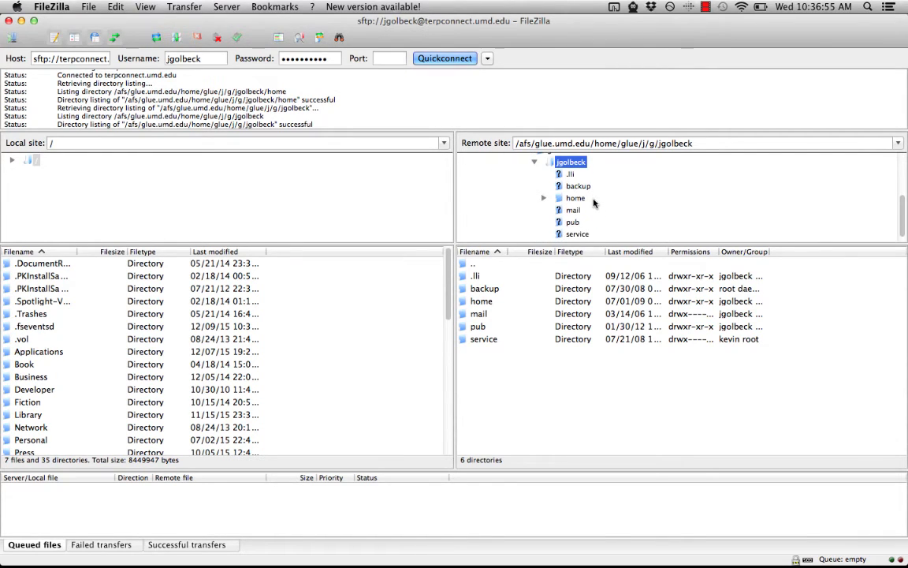
mouse_move(577, 227)
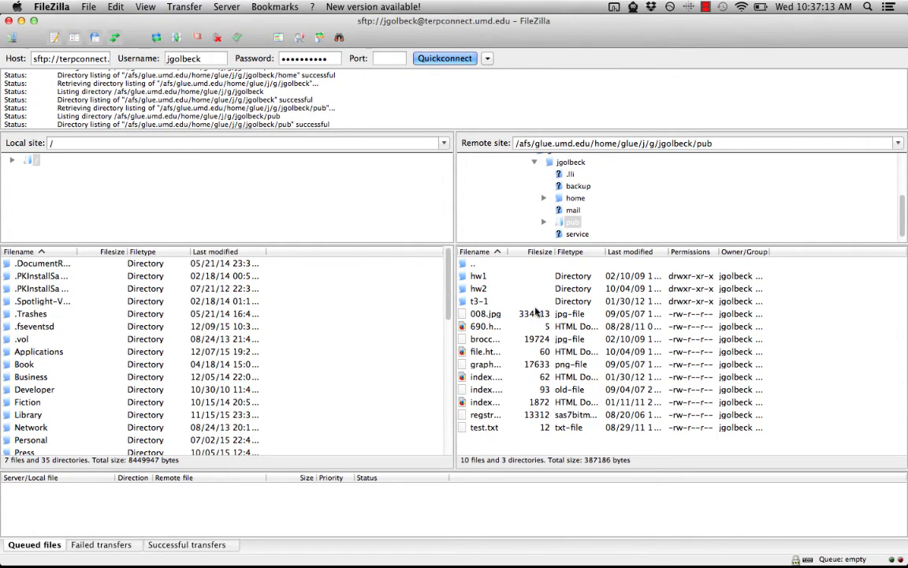
mouse_move(511, 417)
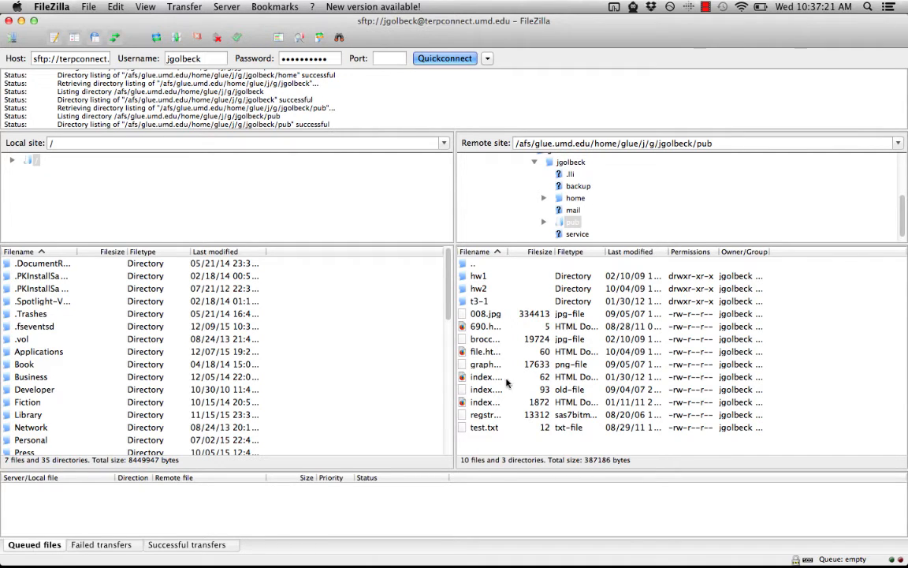
mouse_move(481, 287)
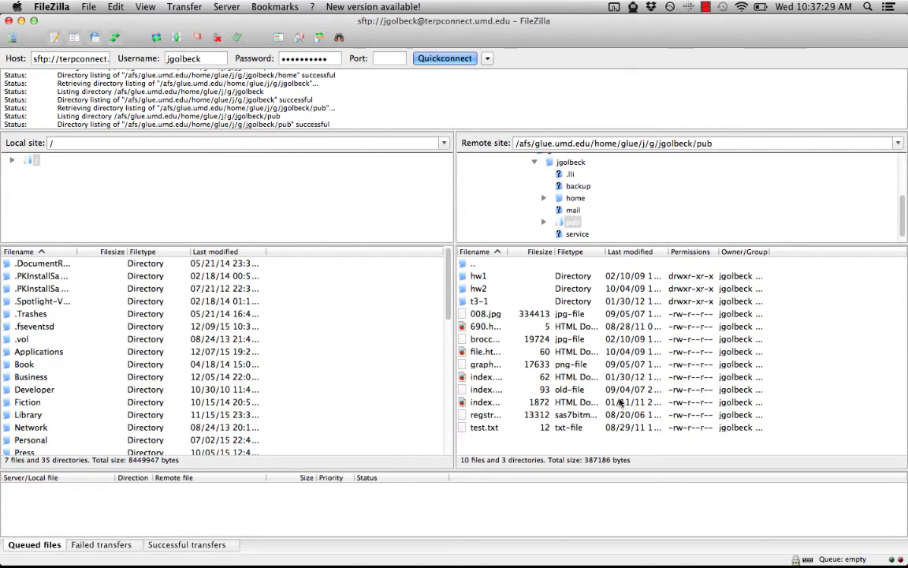
mouse_move(737, 430)
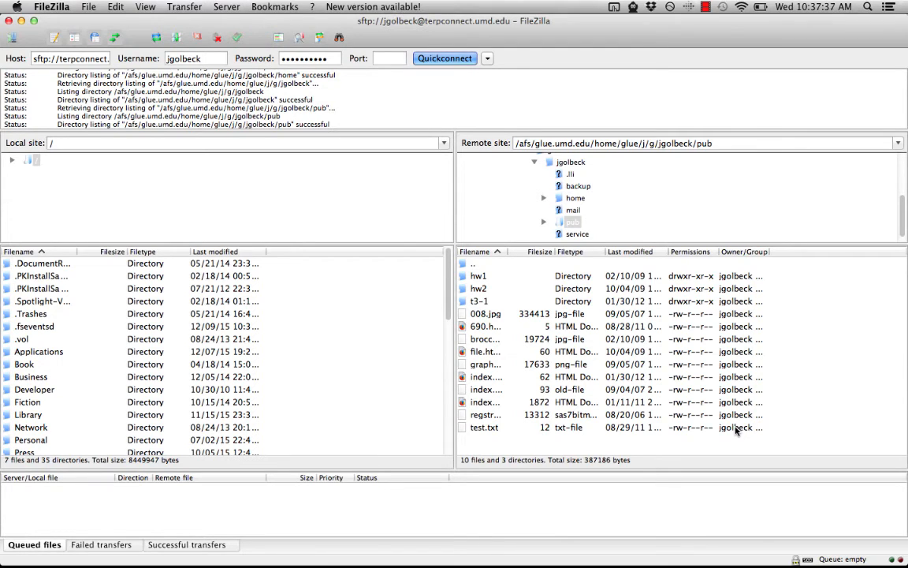
mouse_move(251, 300)
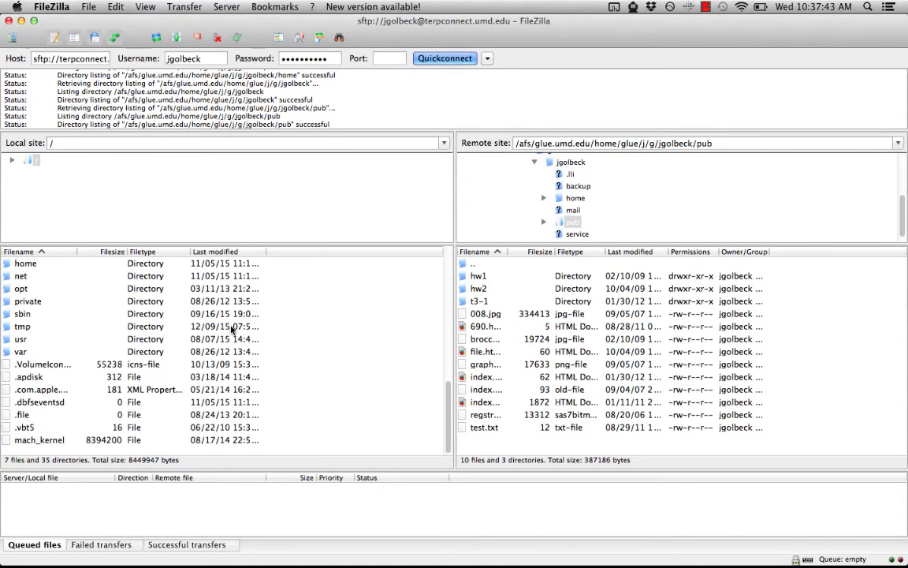
mouse_move(142, 314)
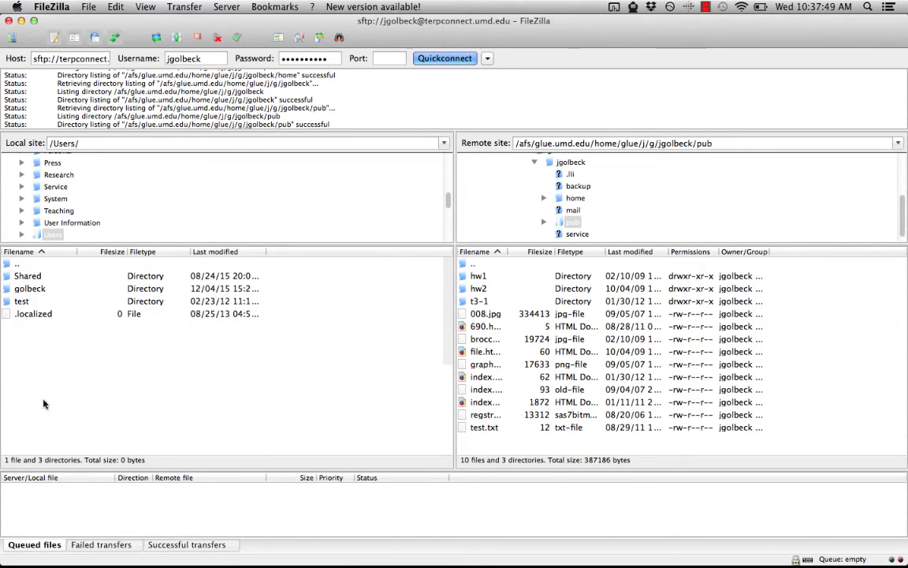
Browse the local pane into the home folder's Desktop and find test.html in the list.
double_click(30, 287)
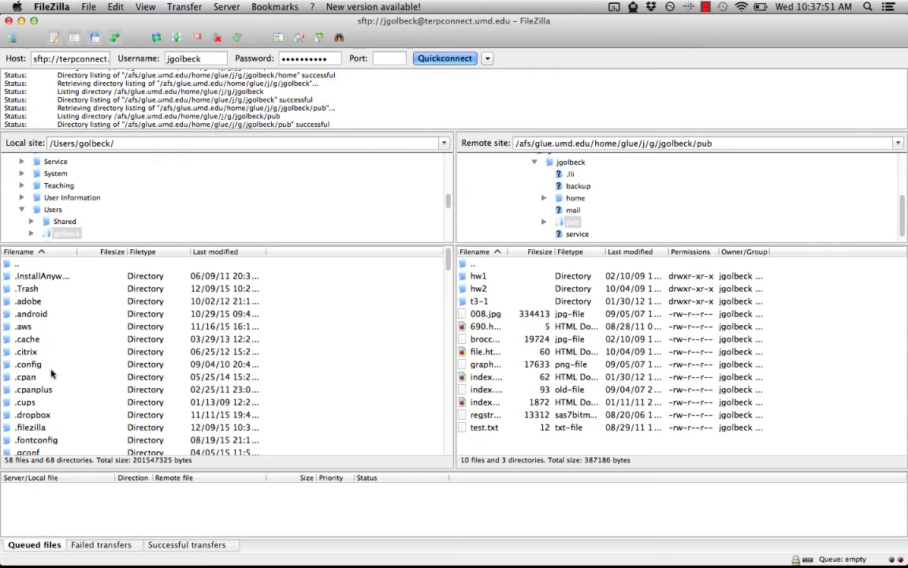
scroll("down", 3)
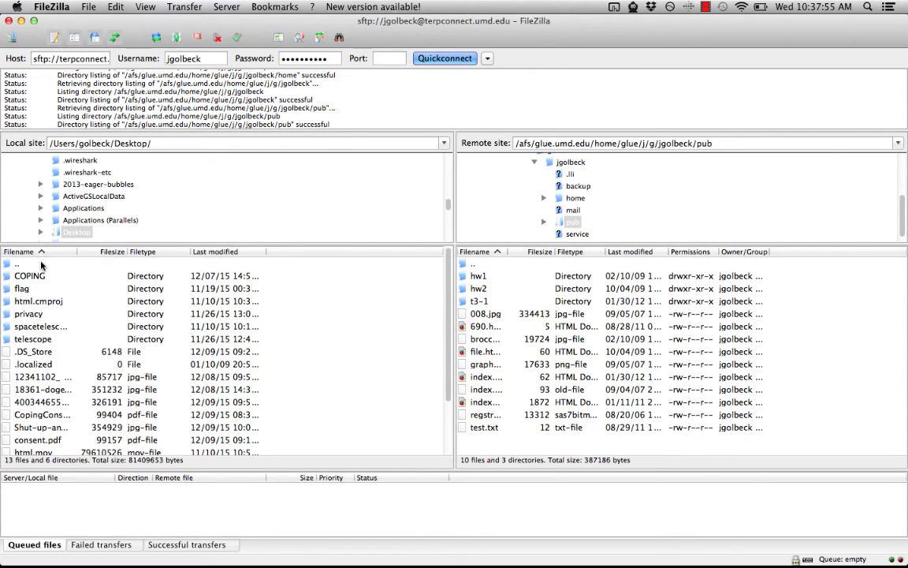
scroll("down", 3)
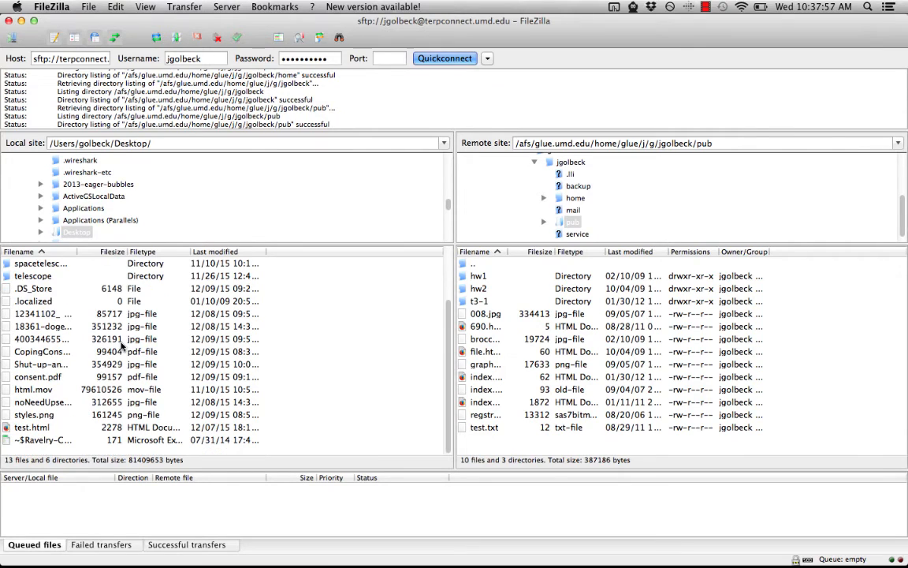
mouse_move(63, 422)
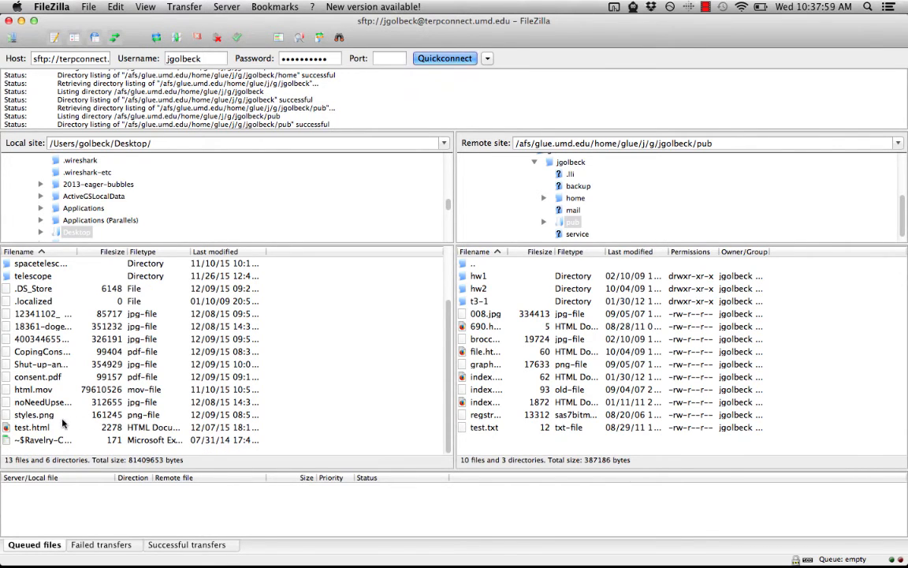
Transfer test.html from the Desktop into the remote pub folder and confirm it appears there.
left_click(32, 426)
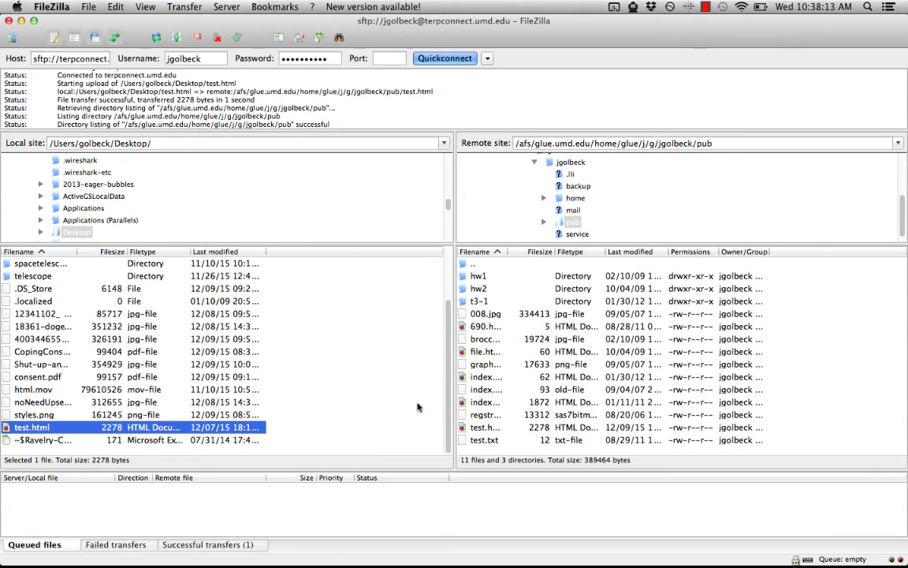
left_click(484, 426)
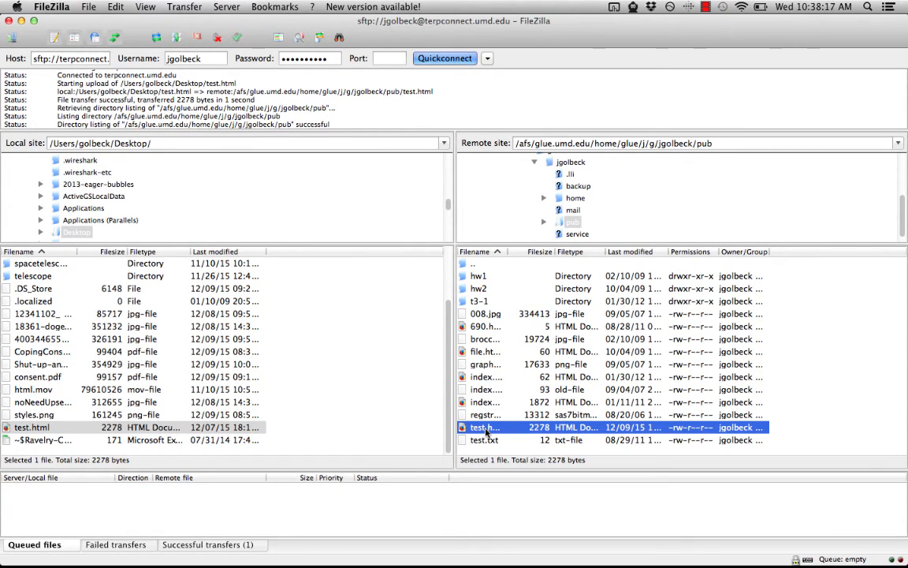
mouse_move(555, 410)
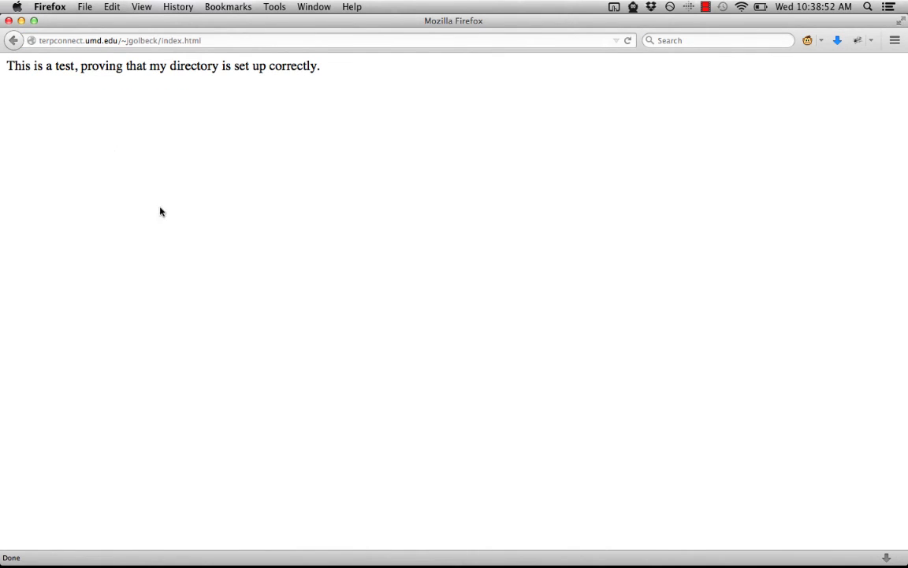
mouse_move(346, 85)
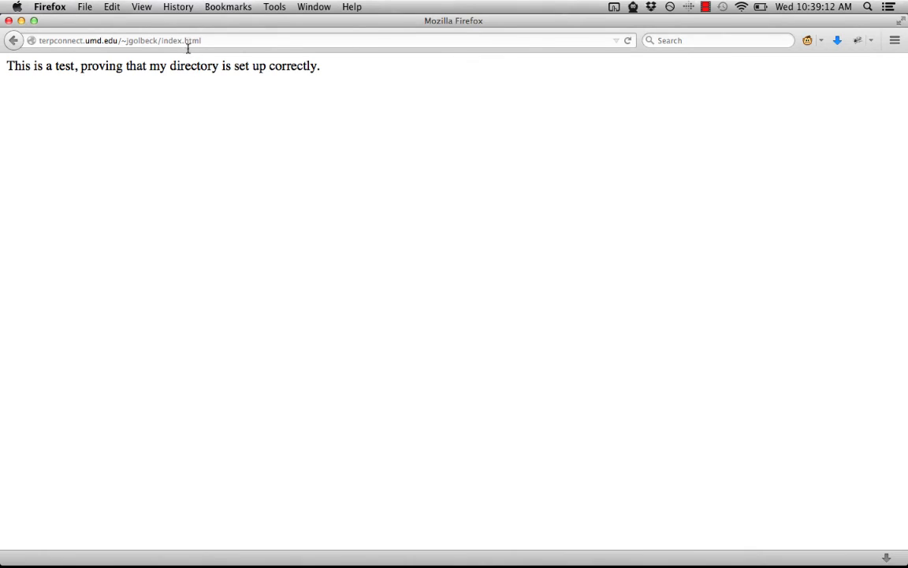
Replace index.html in the address bar, starting the new file name with '008.'.
double_click(180, 41)
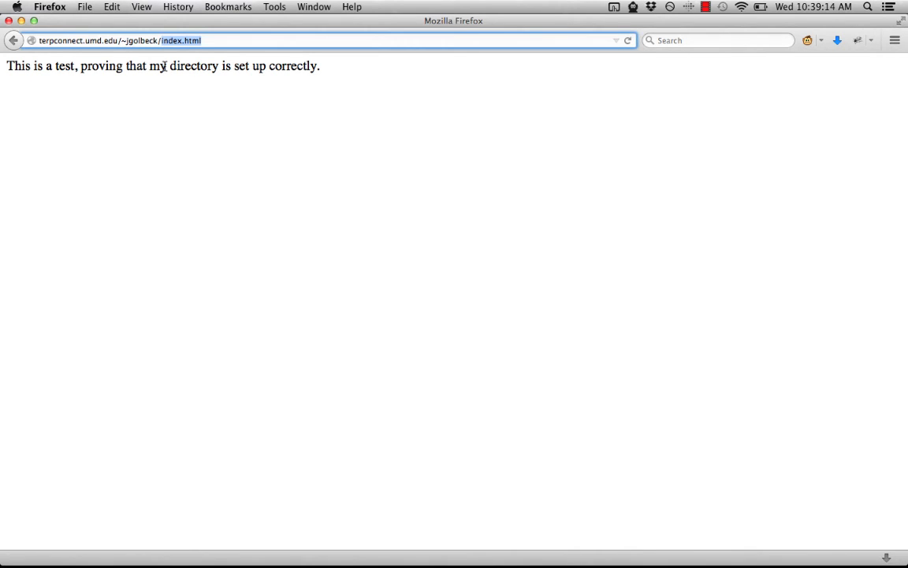
type("008.")
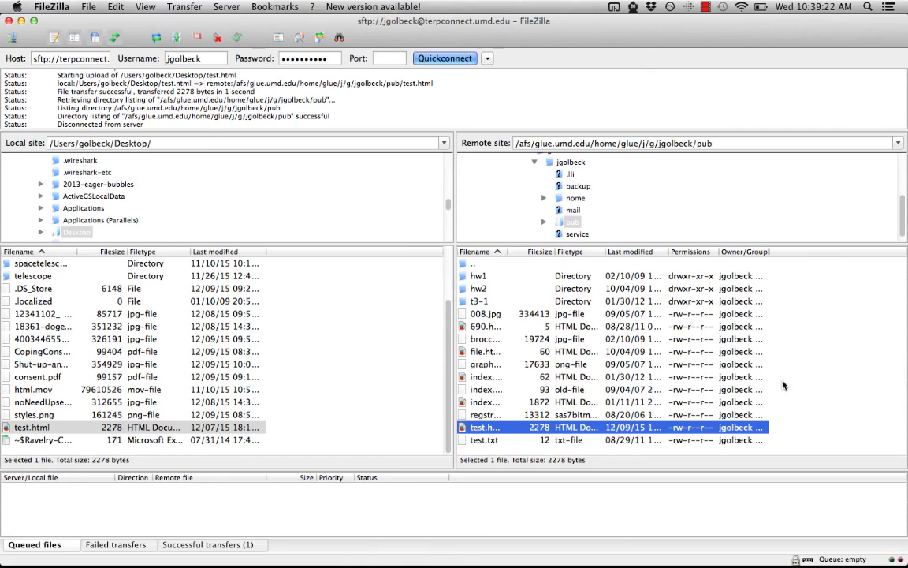
mouse_move(485, 283)
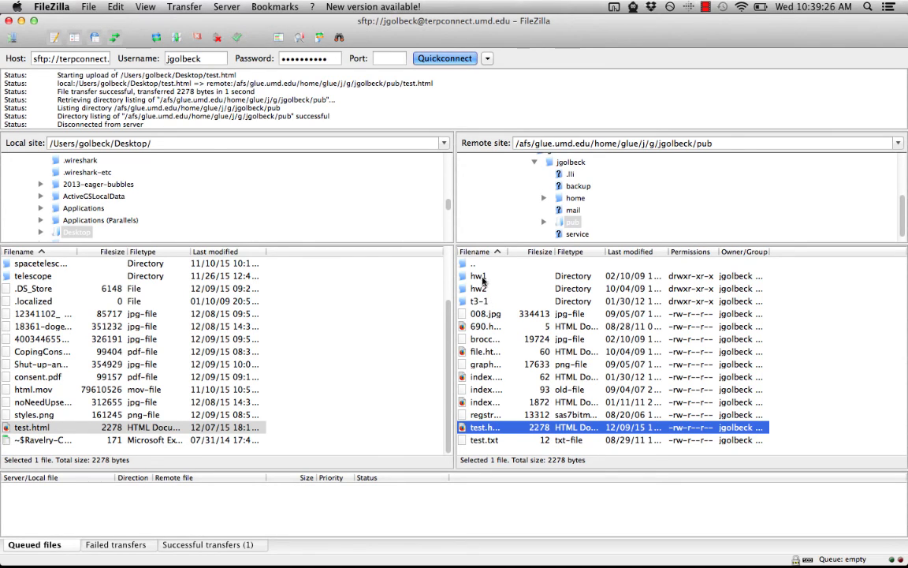
mouse_move(501, 290)
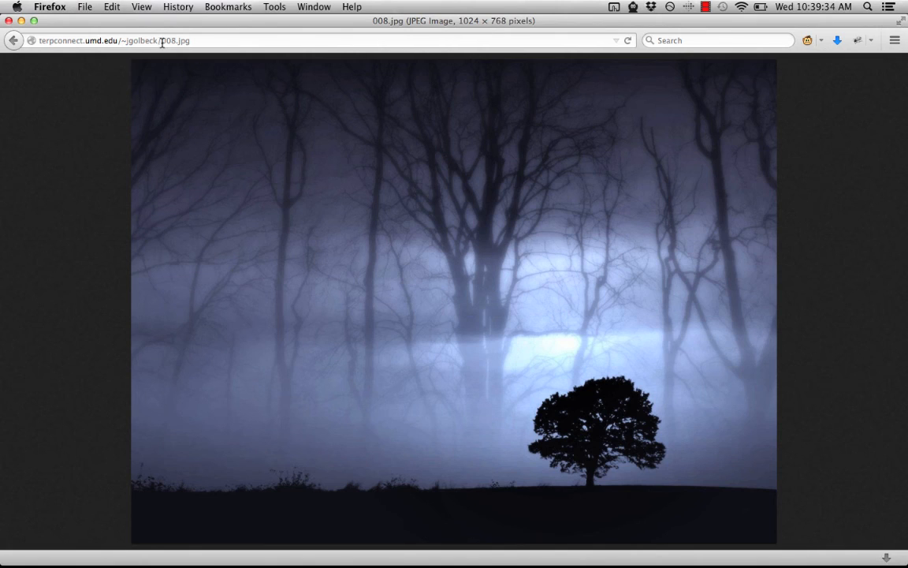
Change the address to the hw1 folder to load the Broccoli page.
type("h")
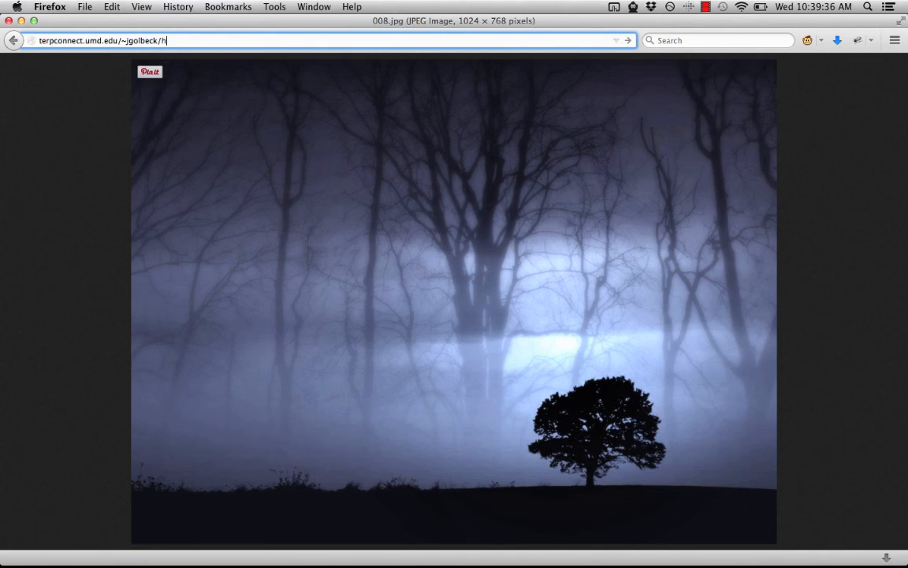
type("w1/")
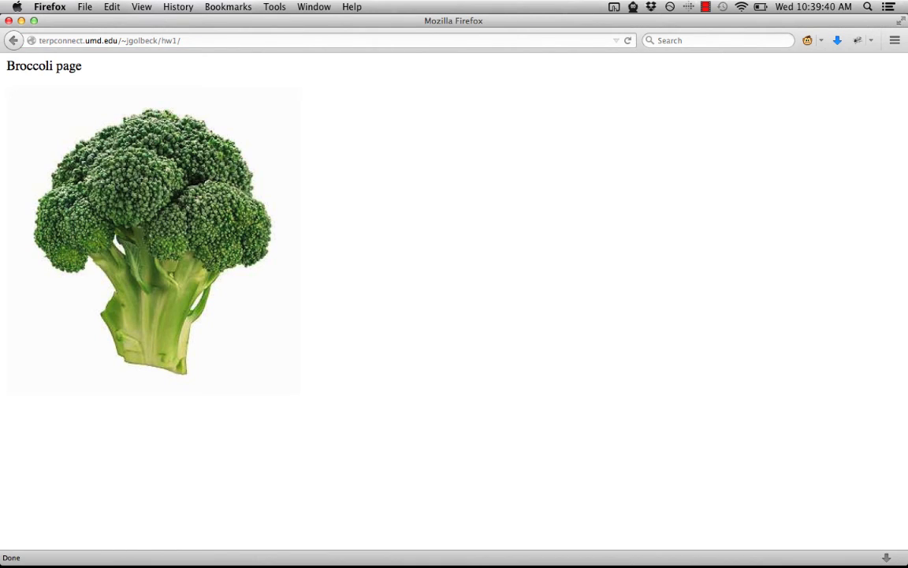
mouse_move(306, 221)
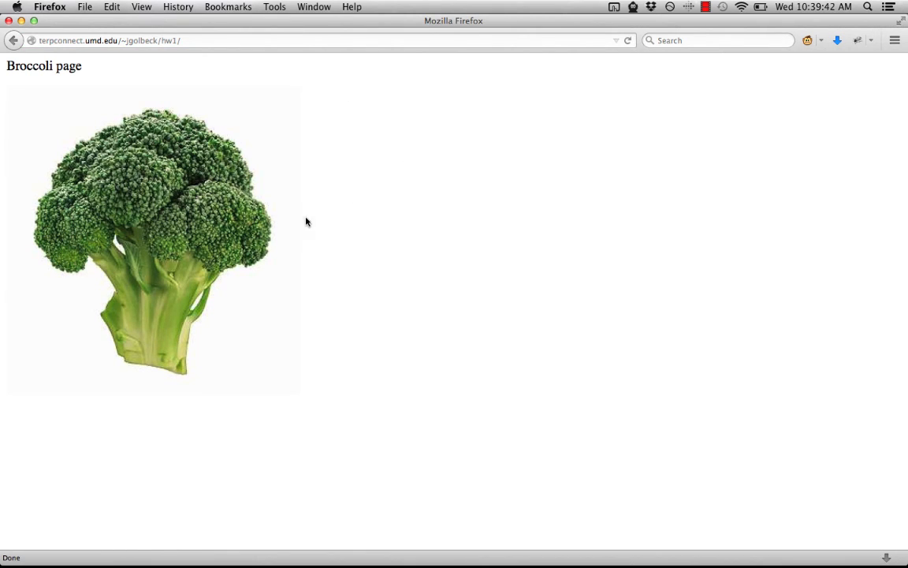
mouse_move(478, 199)
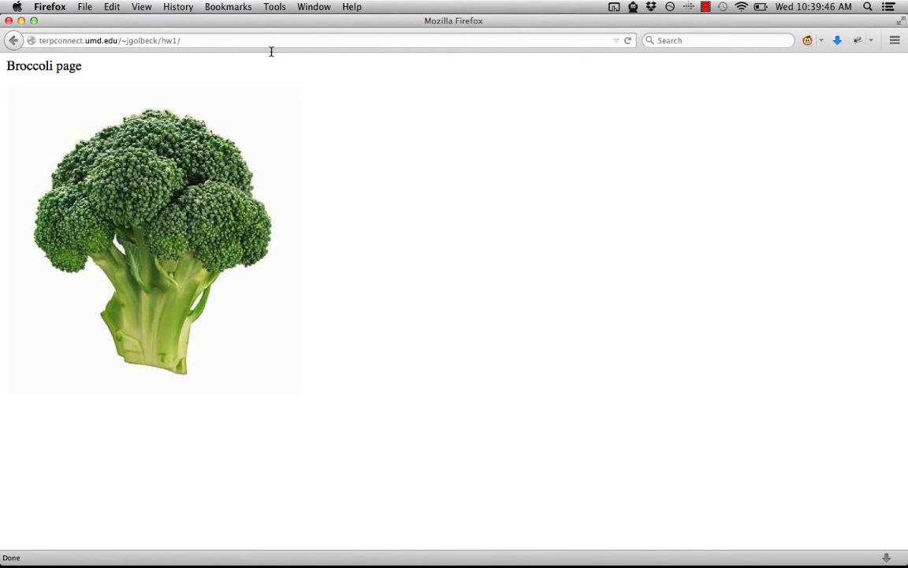
mouse_move(263, 41)
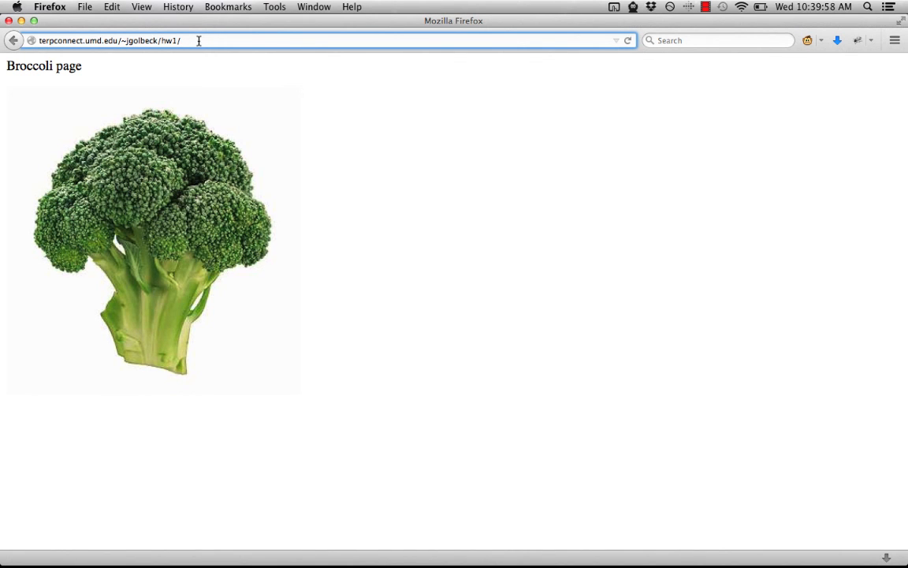
Load broccoli02.jpg directly by appending its name to the hw1 URL, then reselect the base address.
type("broccoli02.jpg")
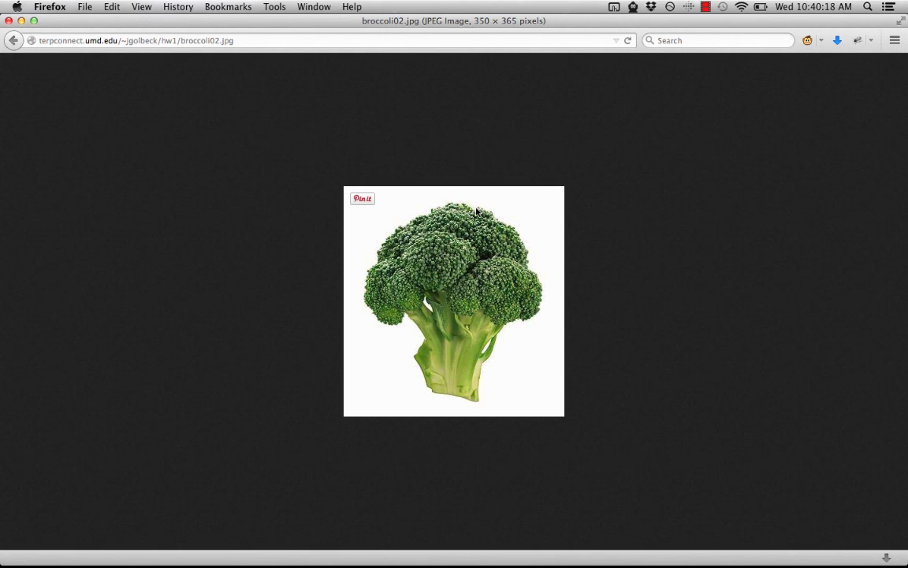
mouse_move(334, 93)
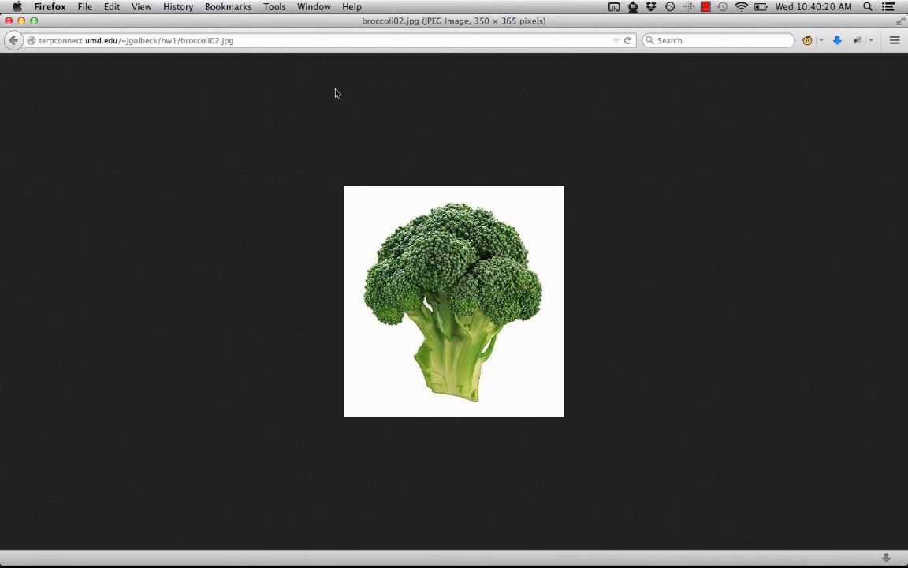
left_click(134, 41)
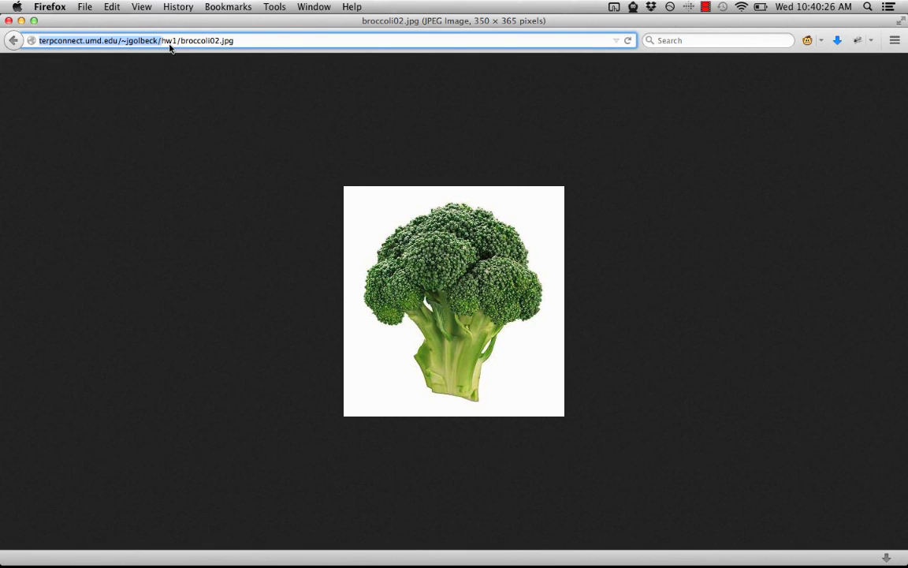
mouse_move(776, 142)
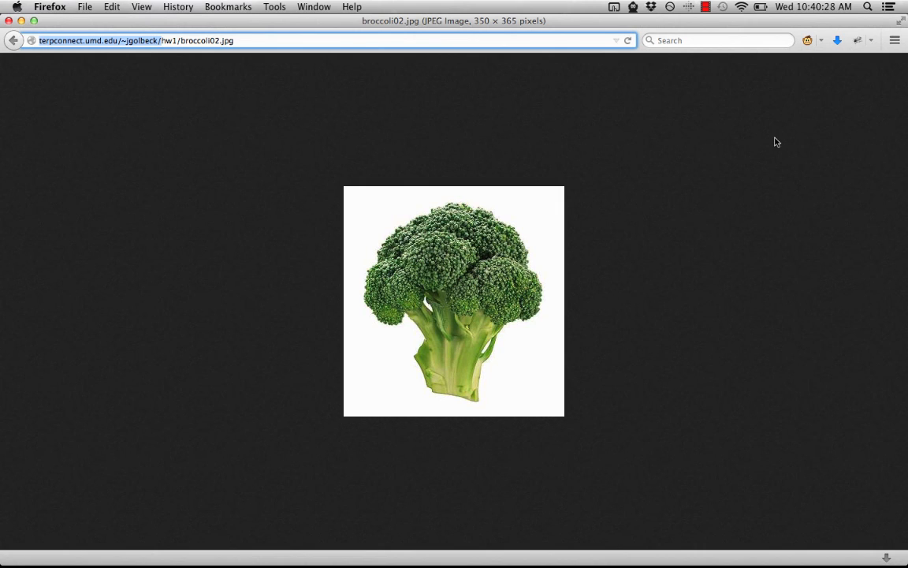